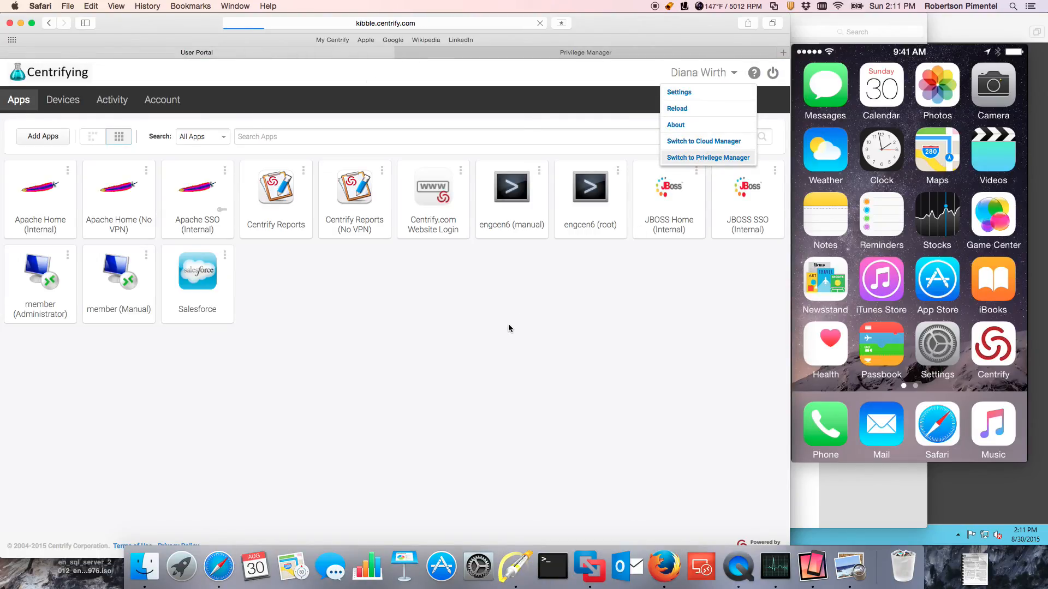
# Switch from the user portal to the Privilege Manager dashboard and list Safari's open windows.
pyautogui.click(707, 158)
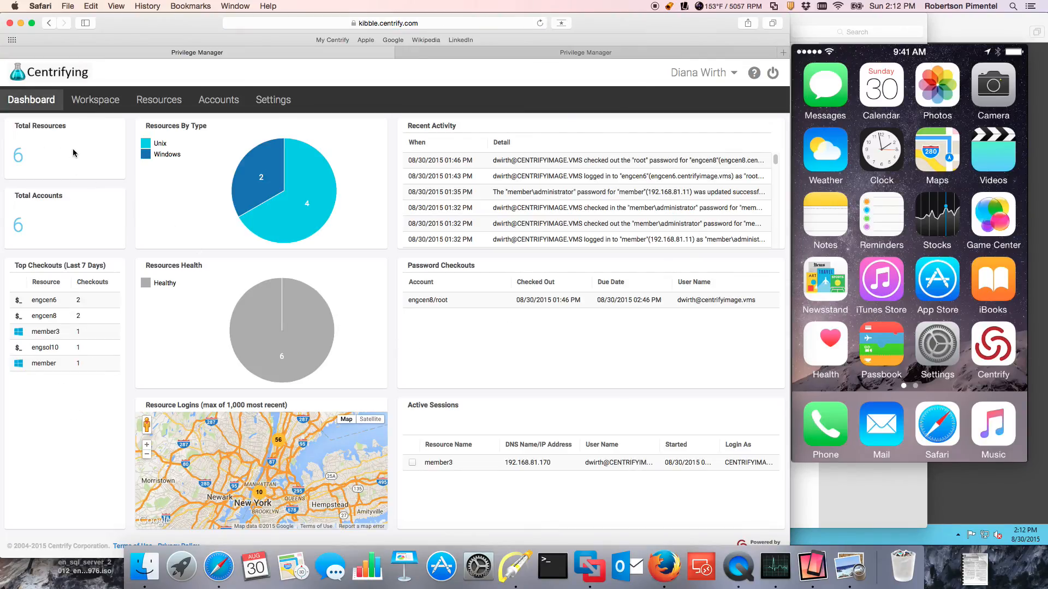
pyautogui.moveTo(156, 163)
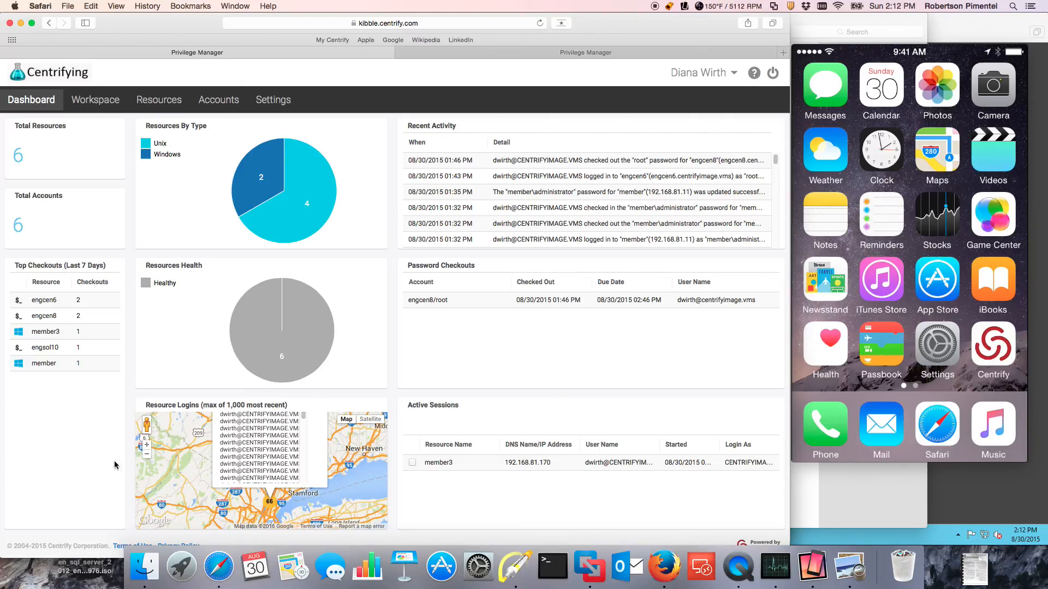
pyautogui.moveTo(457, 300)
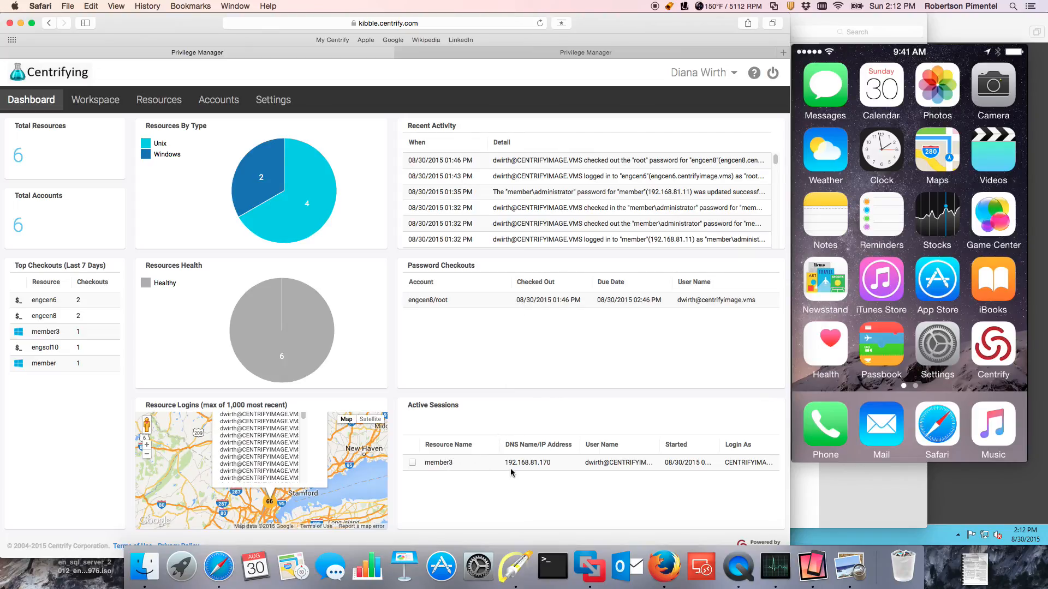
pyautogui.moveTo(447, 461)
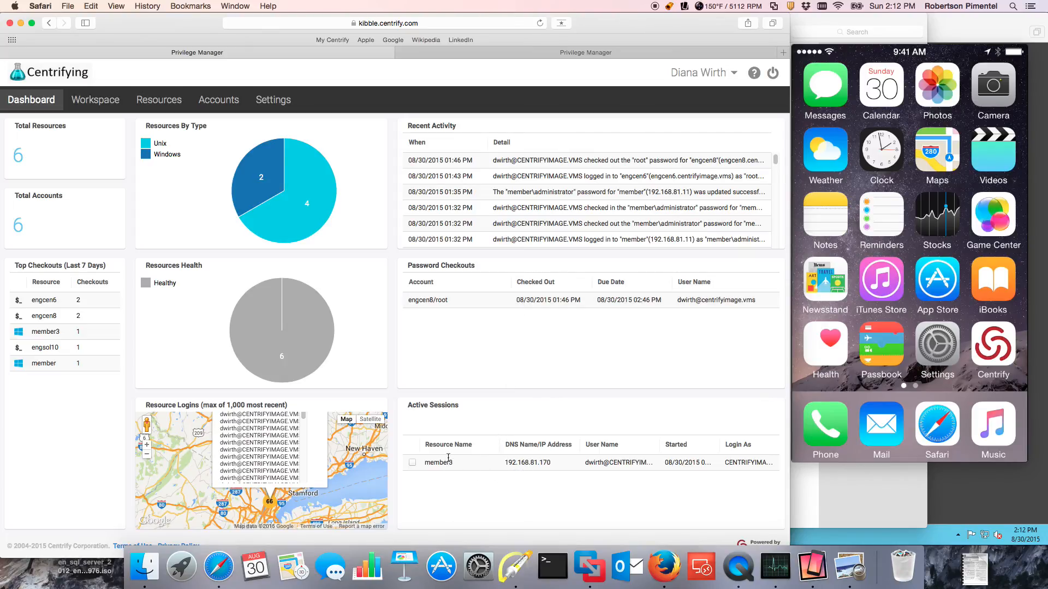
pyautogui.click(235, 7)
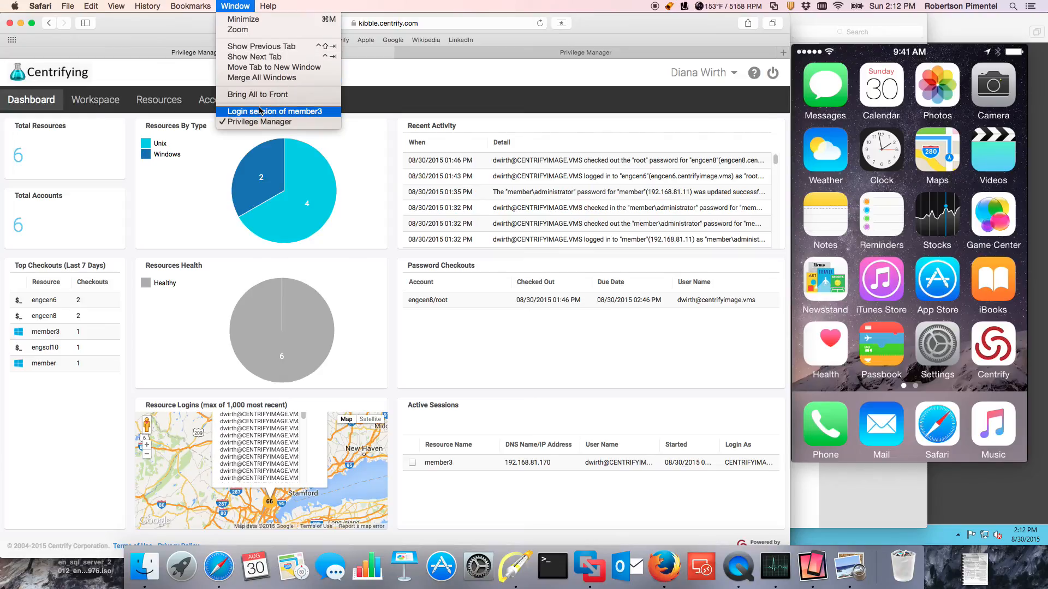
# Bring up member3's login session and load the Privilege Manager site in its Internet Explorer.
pyautogui.click(275, 112)
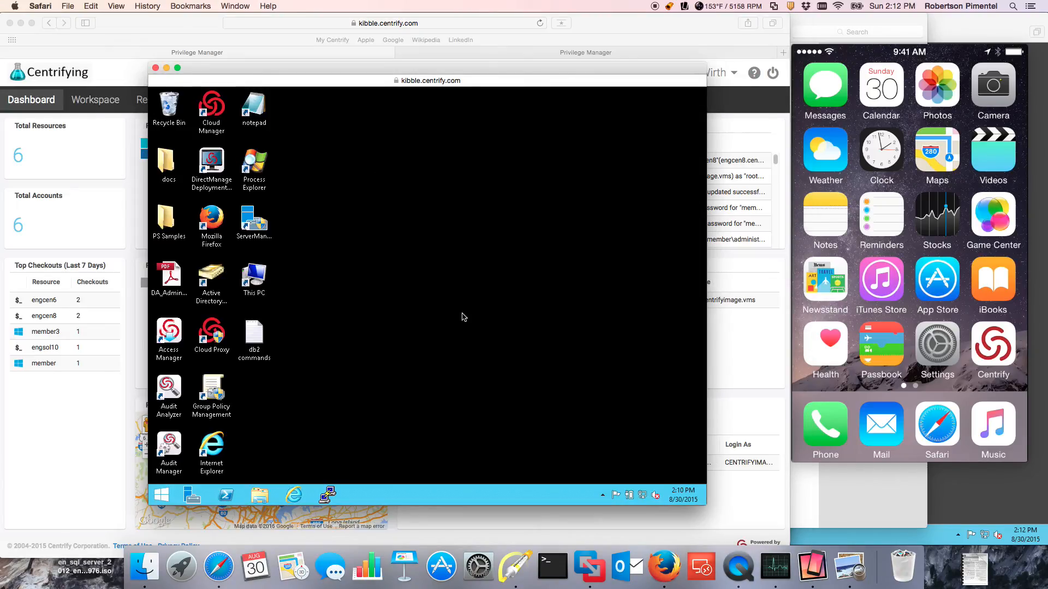
pyautogui.moveTo(421, 383)
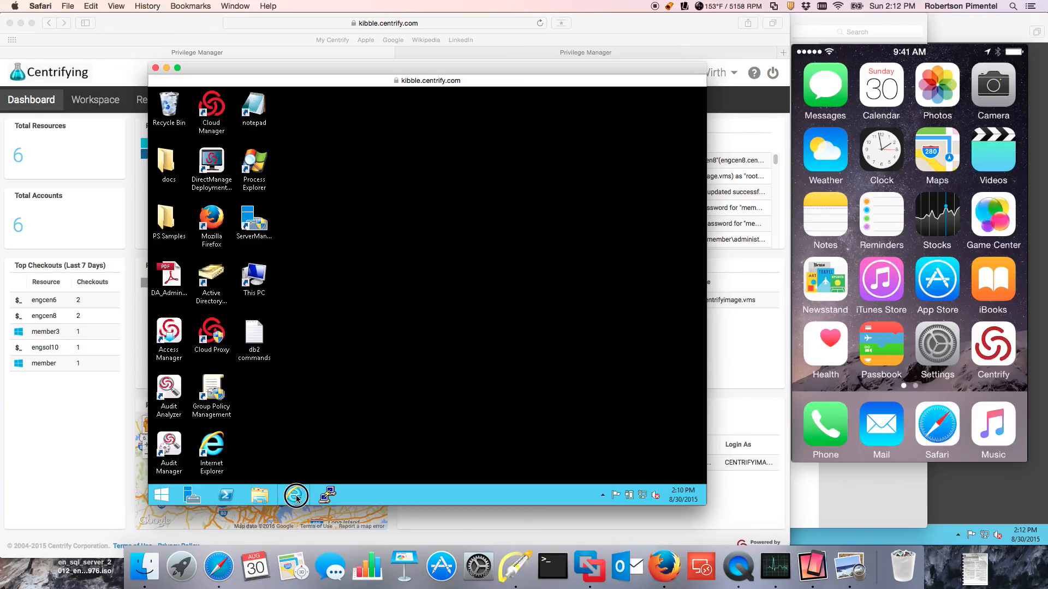
pyautogui.click(296, 499)
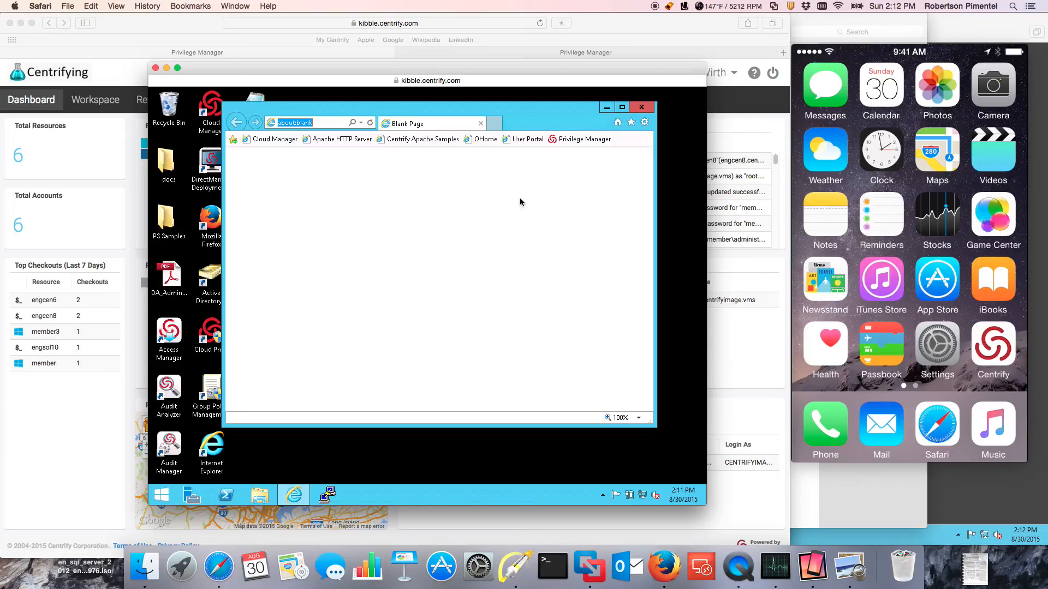
pyautogui.click(583, 138)
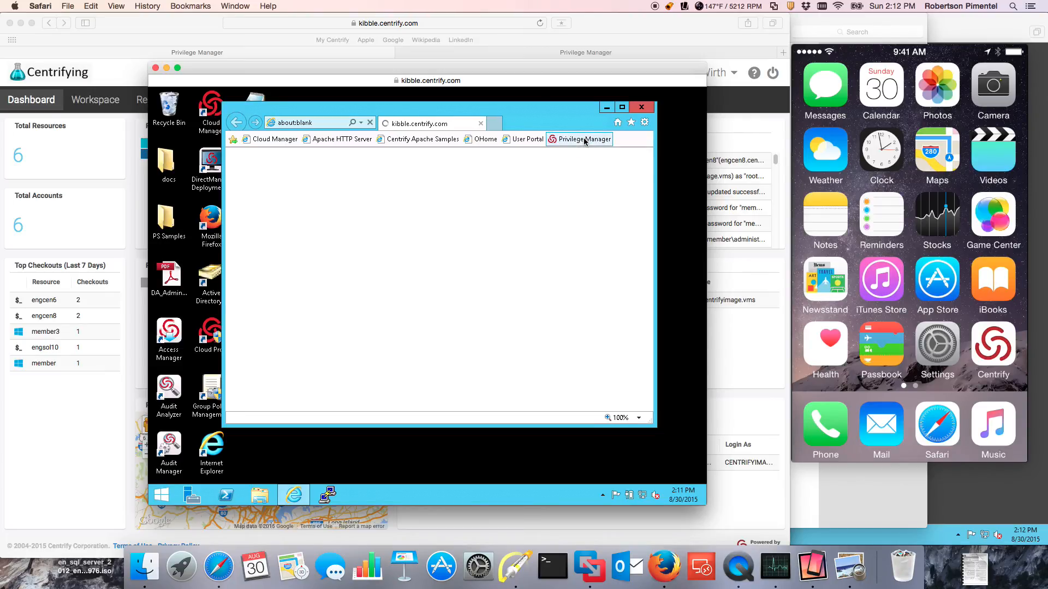
pyautogui.click(583, 139)
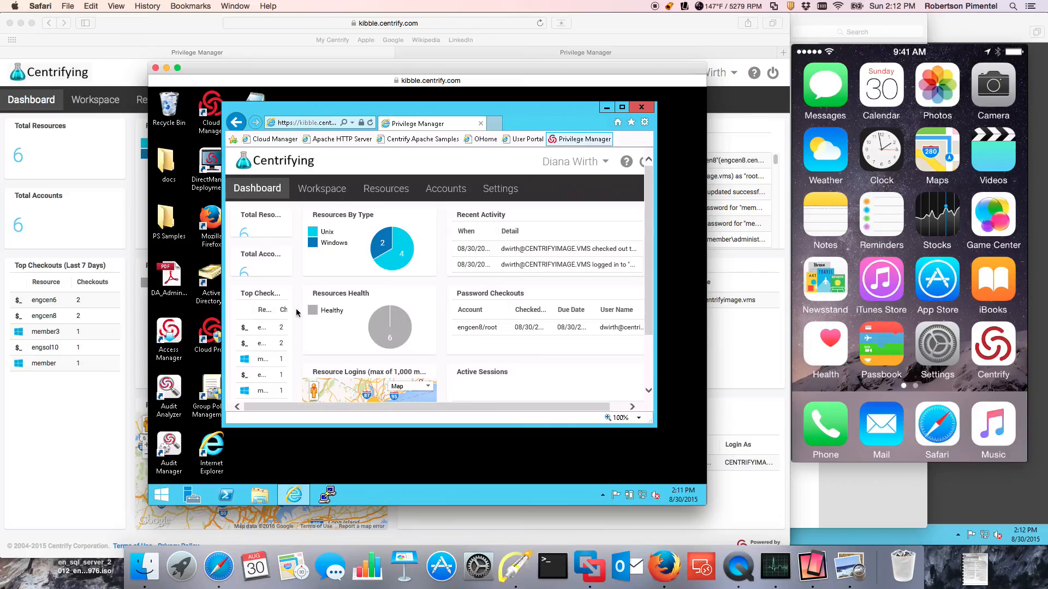
pyautogui.click(234, 6)
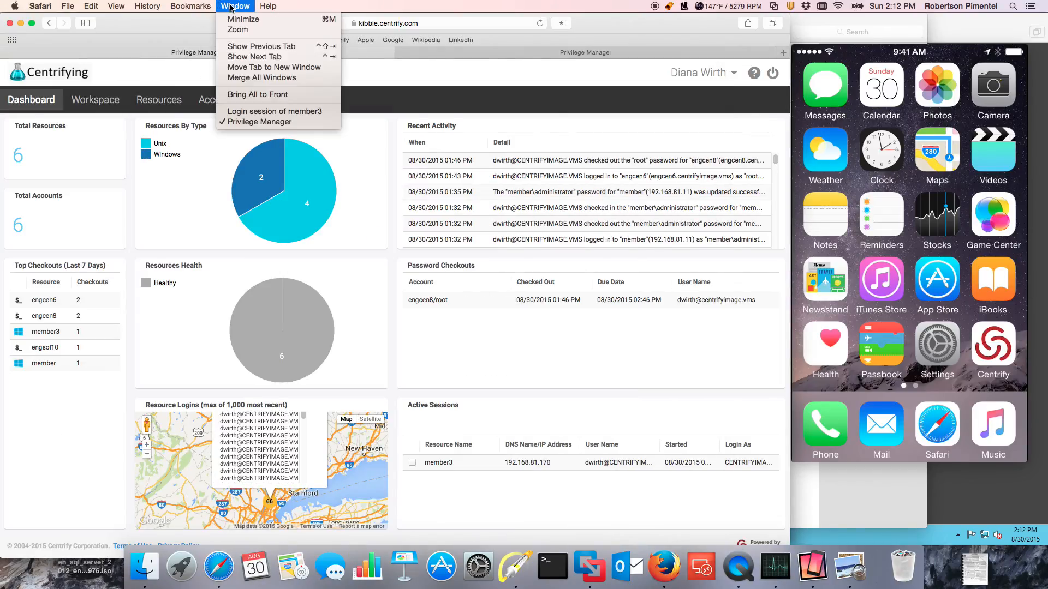
pyautogui.moveTo(746, 578)
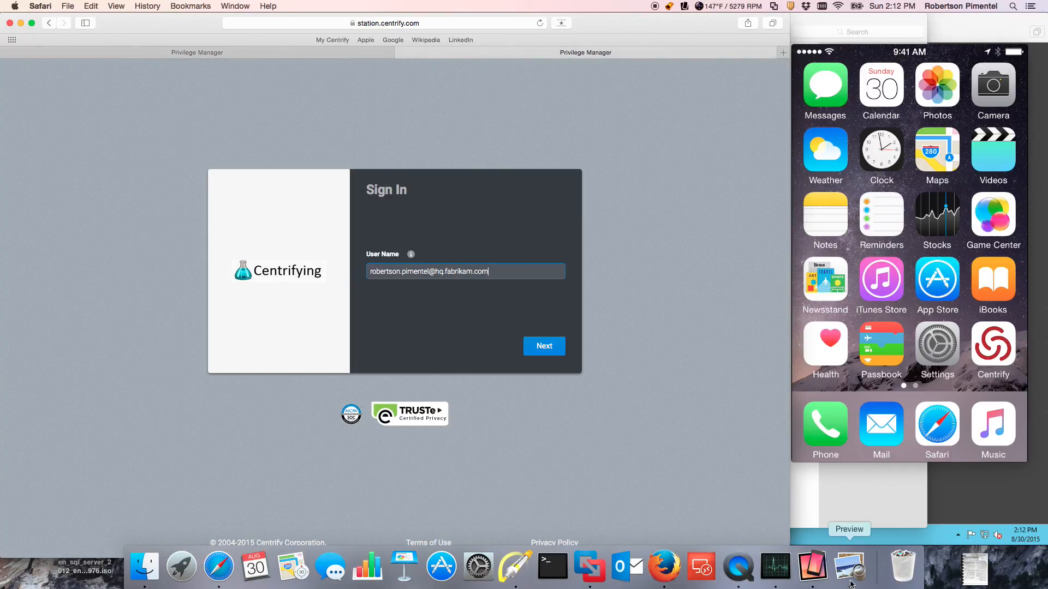
# Start the sign-in over and submit a corrected user name.
pyautogui.click(683, 6)
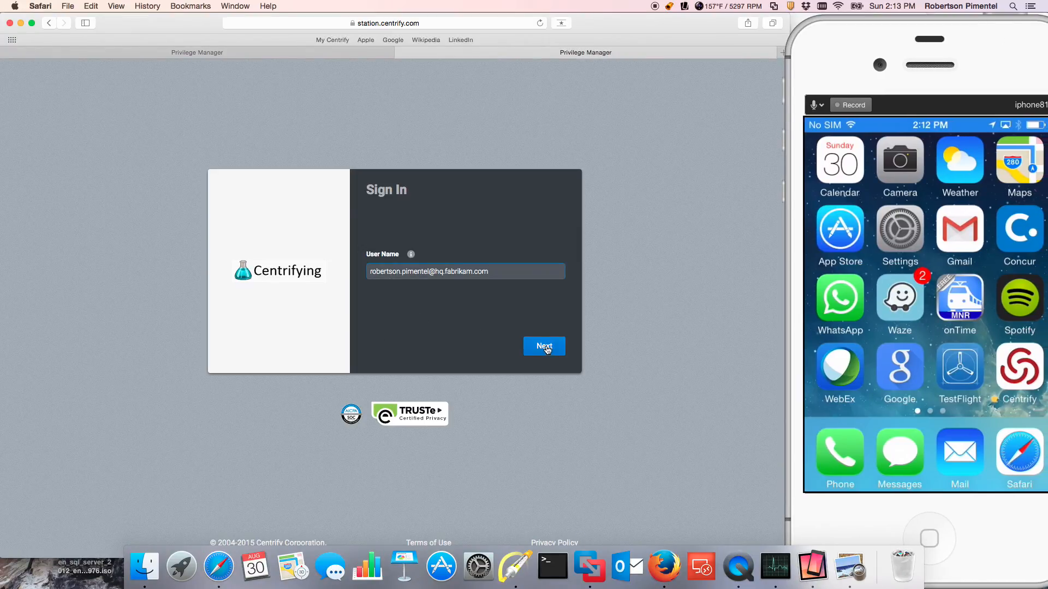
pyautogui.click(544, 346)
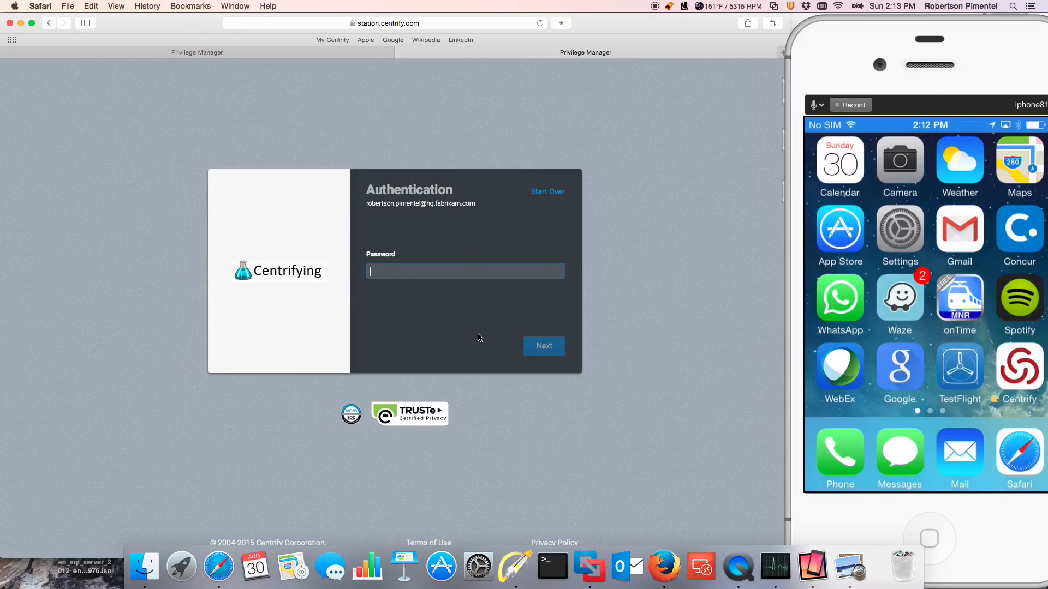
pyautogui.click(547, 191)
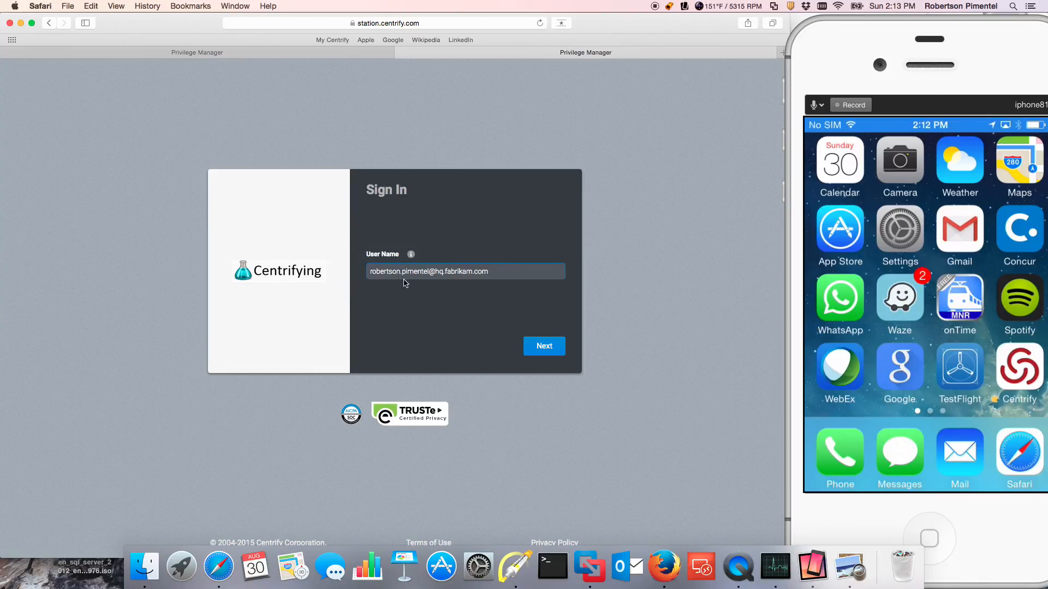
pyautogui.doubleClick(380, 272)
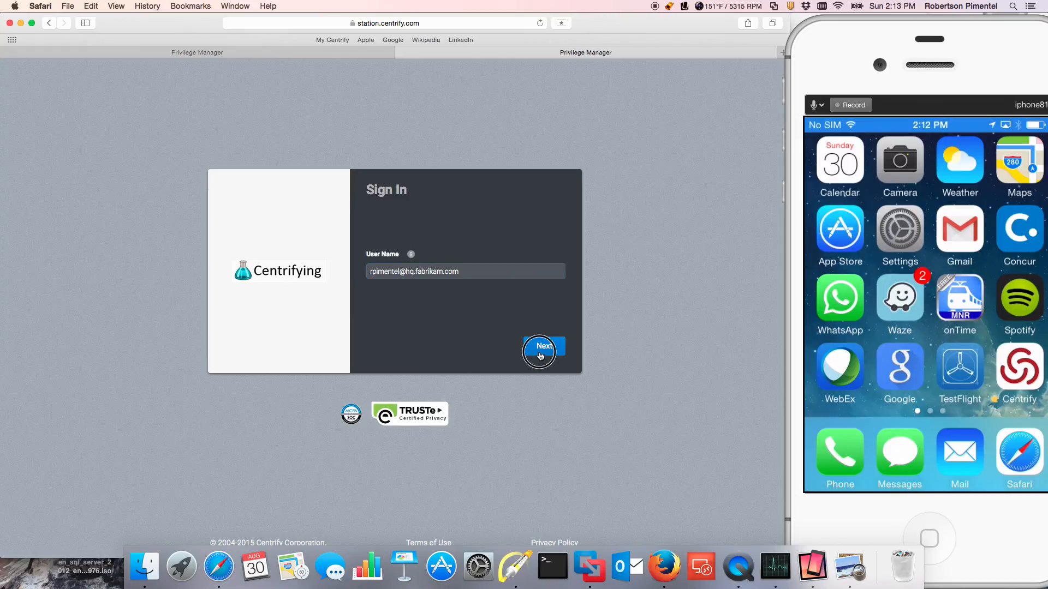
pyautogui.click(543, 346)
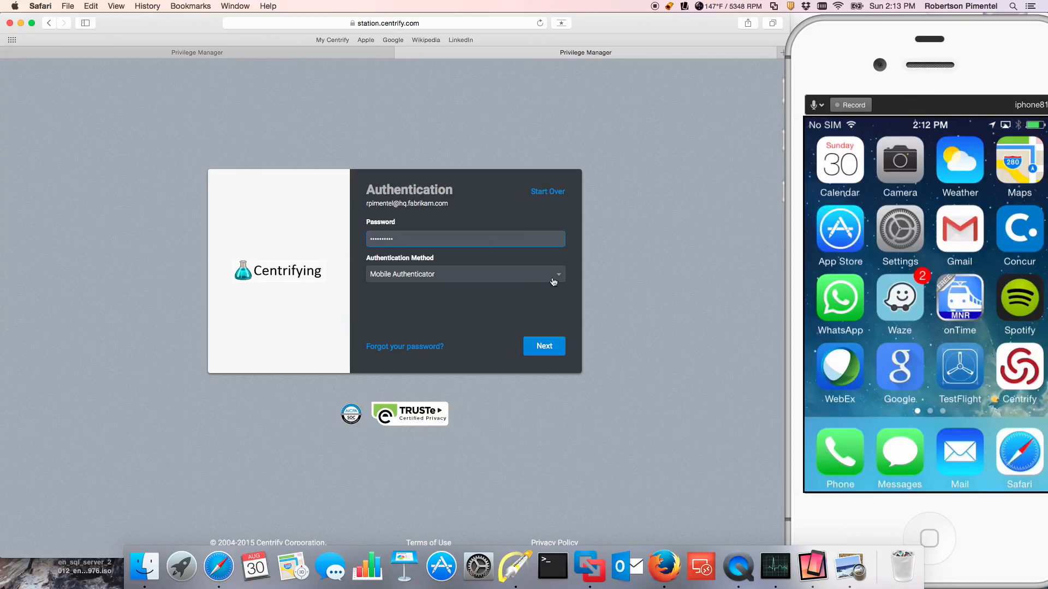
# Keep Mobile Authenticator as the chosen authentication method.
pyautogui.click(465, 274)
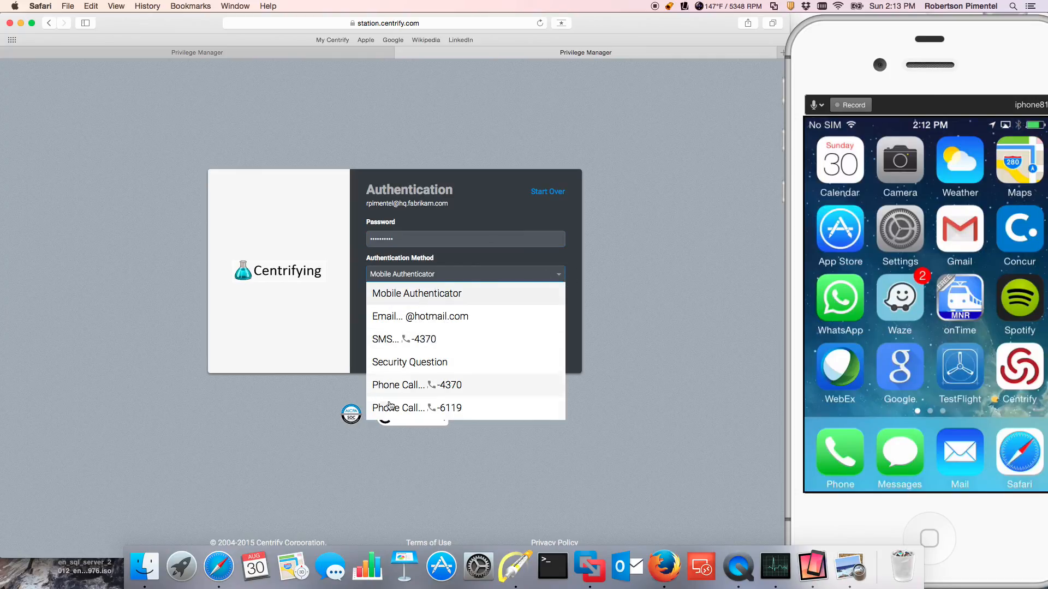
pyautogui.moveTo(454, 350)
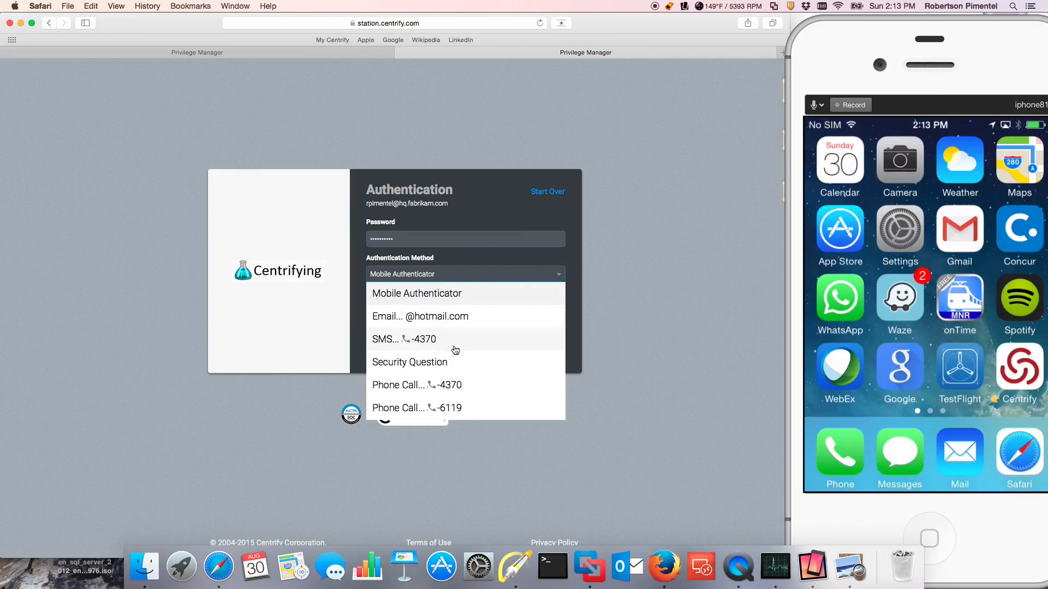
pyautogui.click(416, 293)
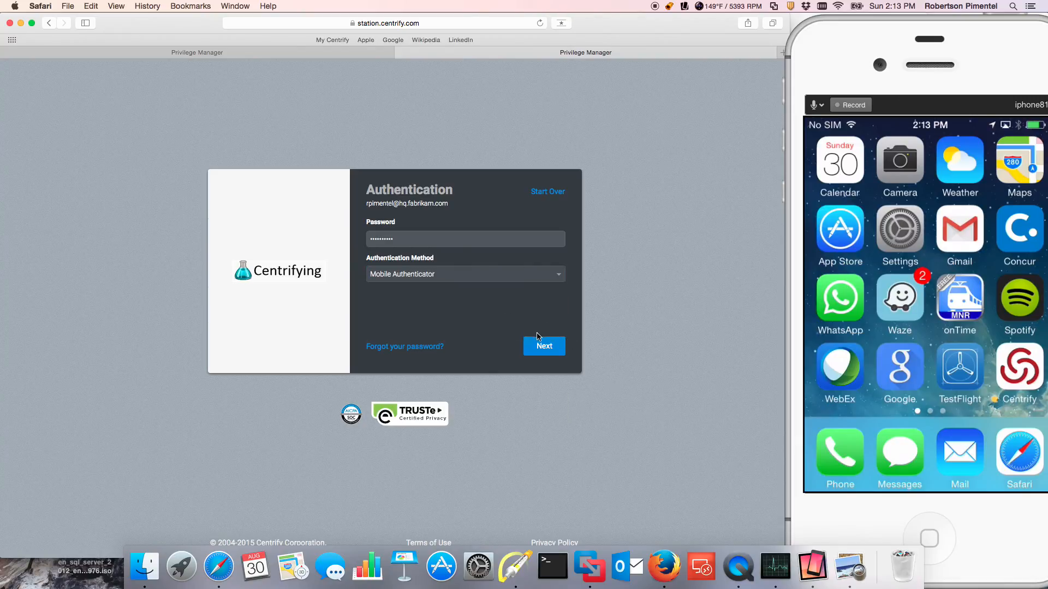
# Submit the password, send the Mobile Authenticator request and continue once approved.
pyautogui.click(544, 346)
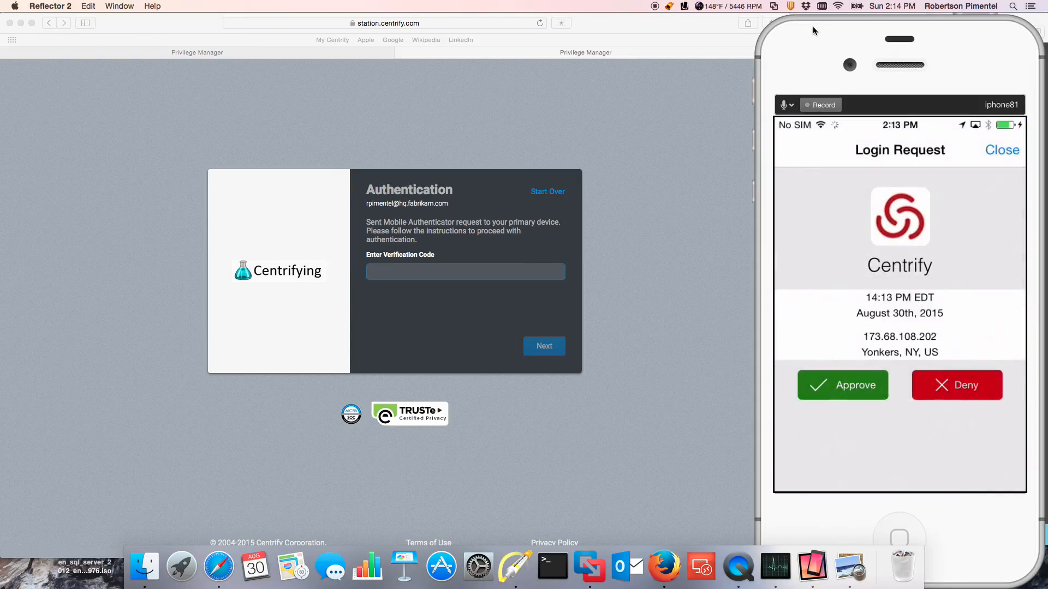
pyautogui.moveTo(523, 541)
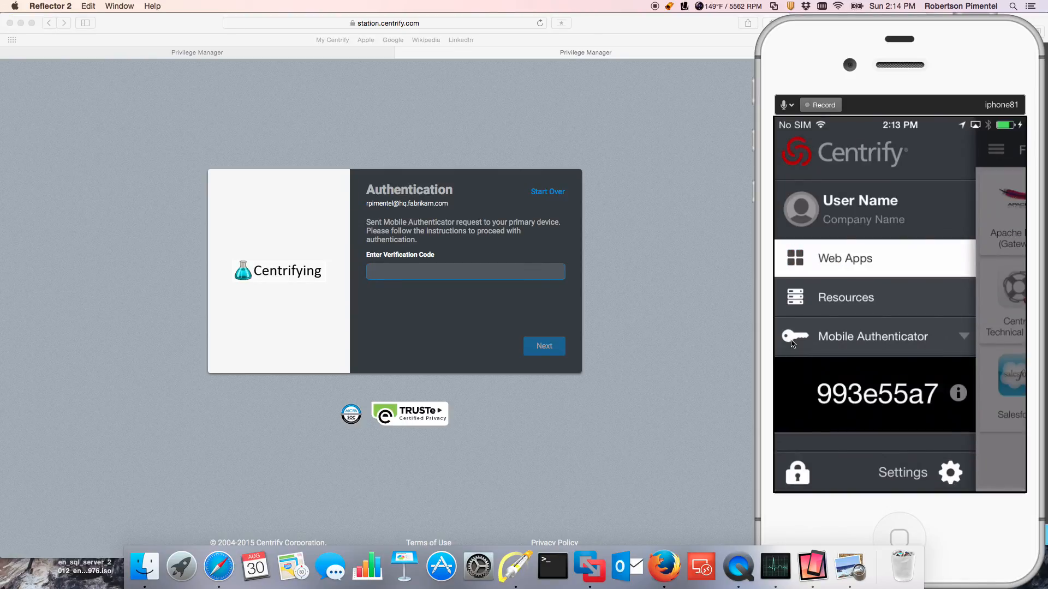
pyautogui.click(544, 346)
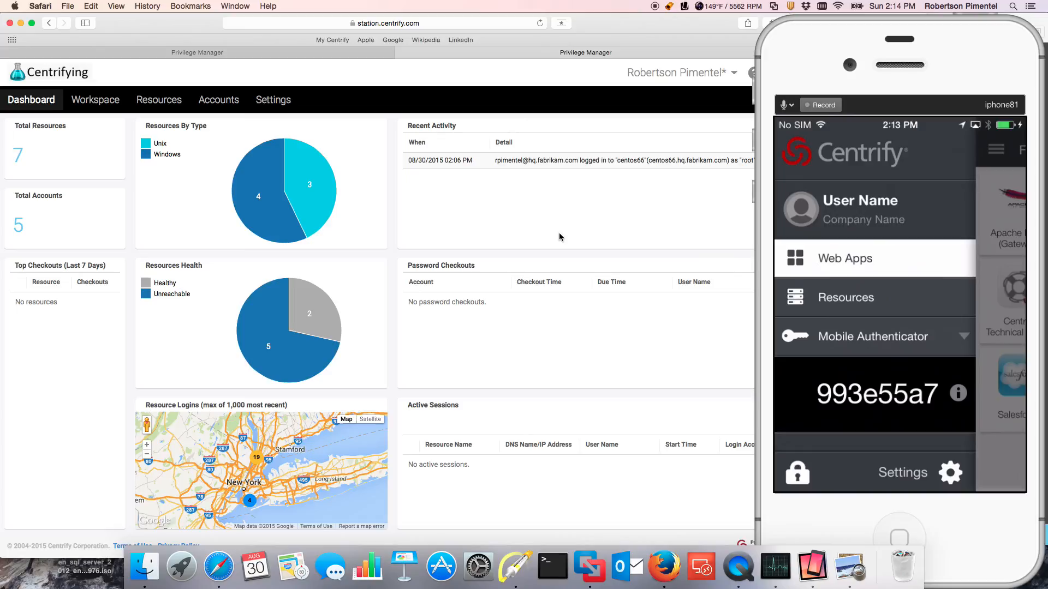
pyautogui.moveTo(260, 66)
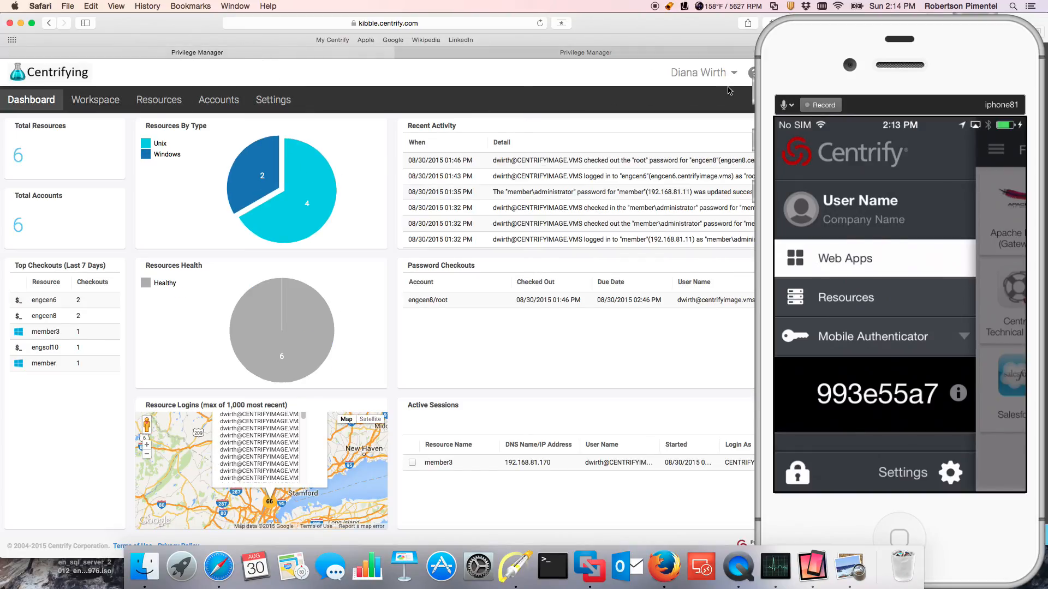
# Switch to the User Portal and launch the Salesforce app from it.
pyautogui.click(734, 72)
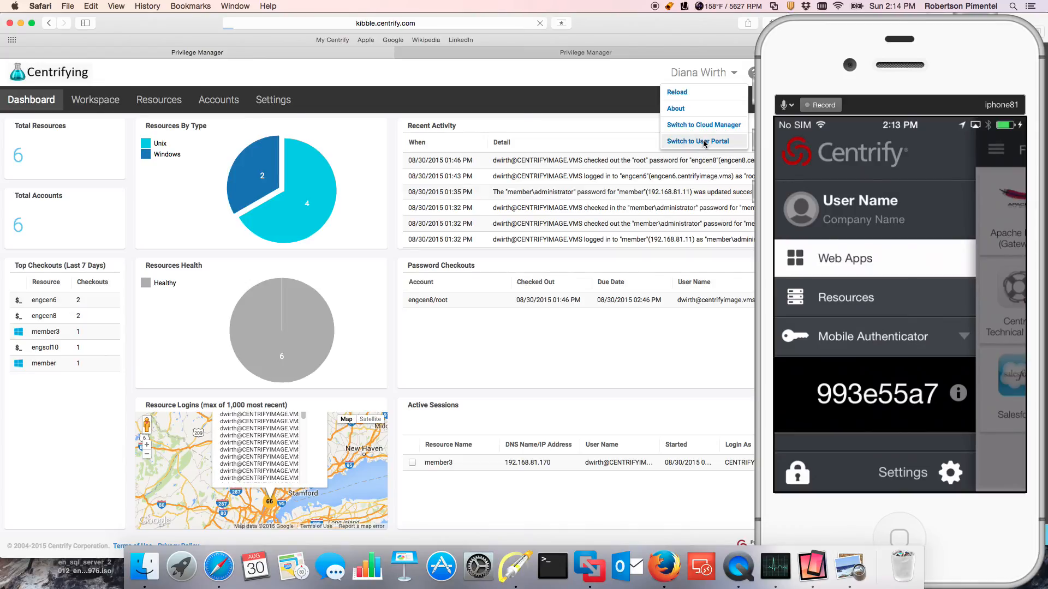
pyautogui.click(697, 141)
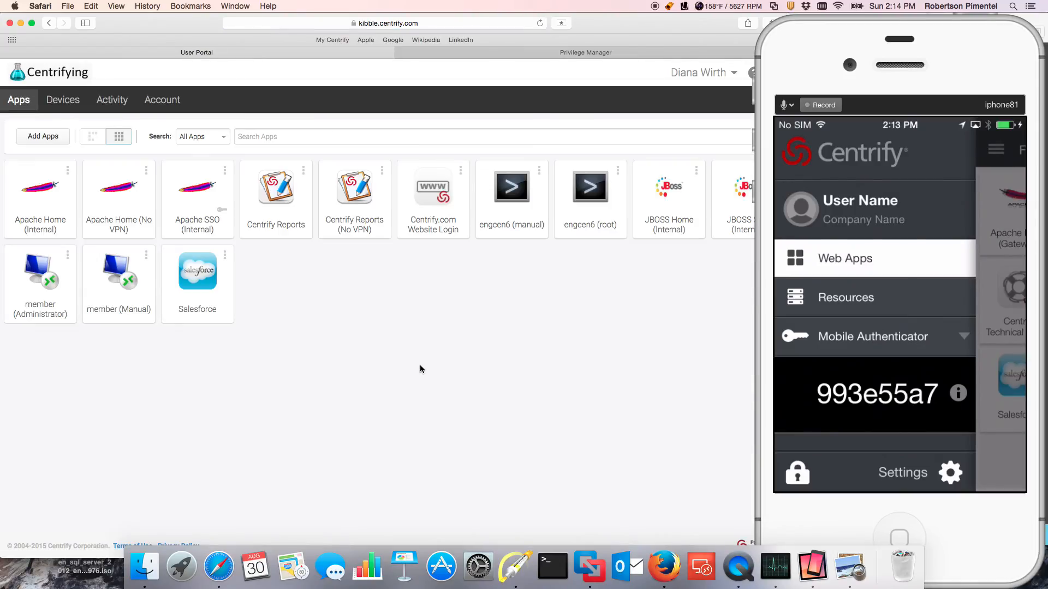
pyautogui.moveTo(209, 304)
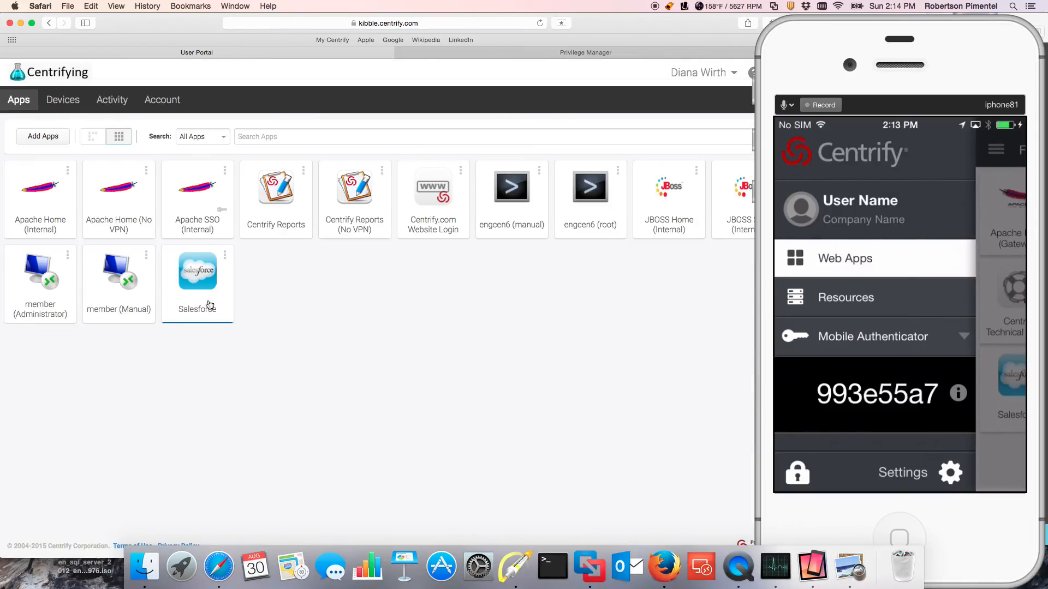
pyautogui.click(197, 271)
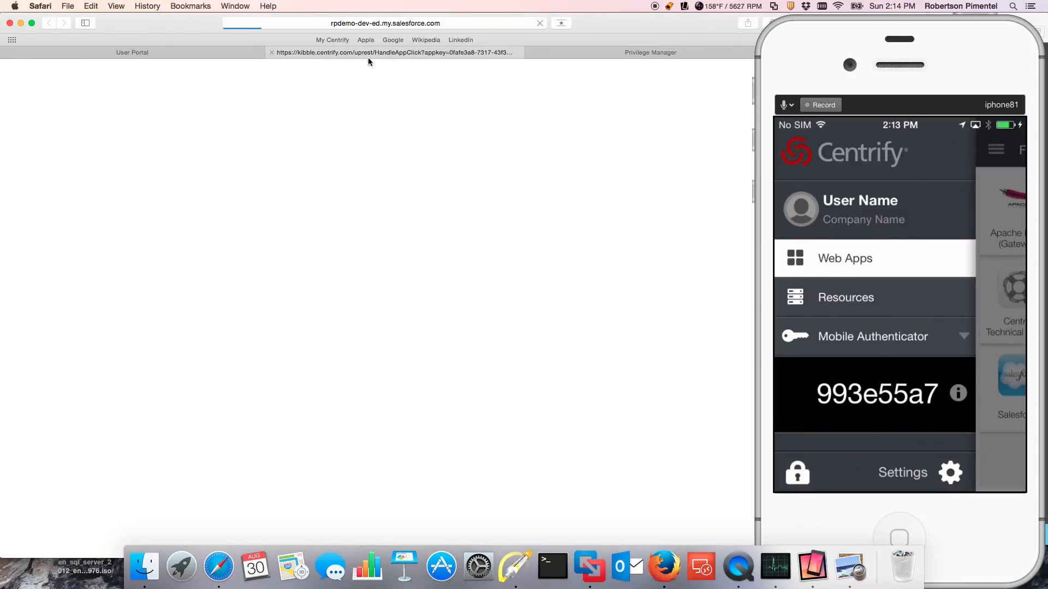
pyautogui.click(132, 52)
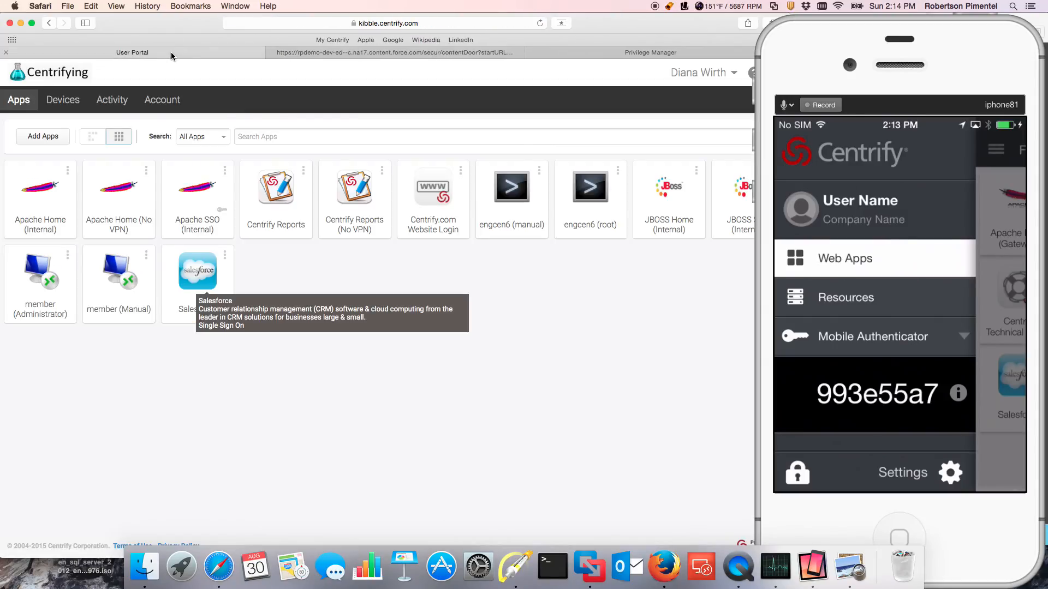
pyautogui.click(198, 272)
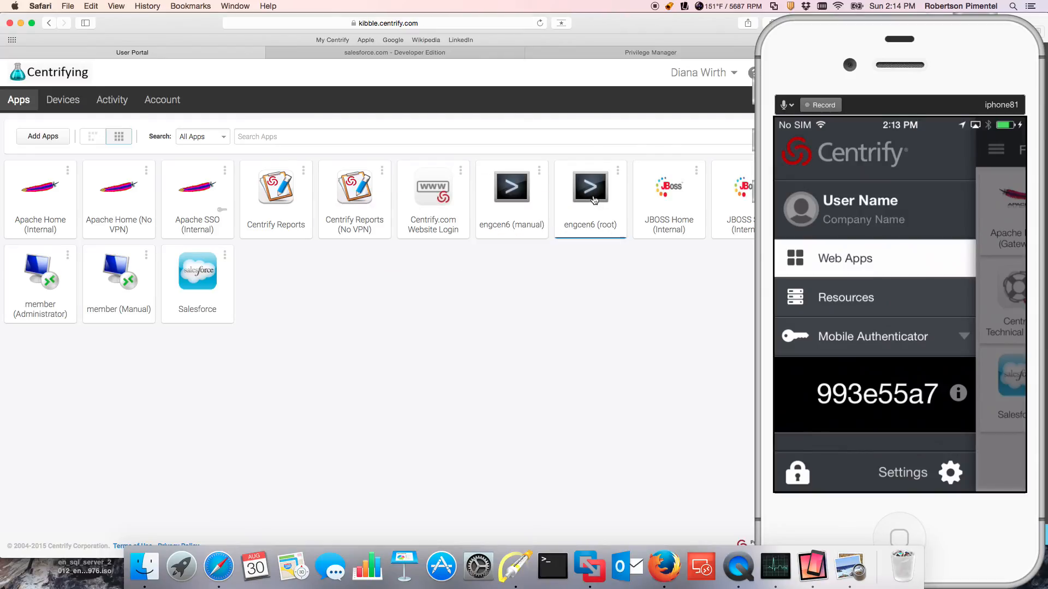
# Launch the engcen6 (root) terminal app, return to the portal apps and show the console-switch options.
pyautogui.click(589, 185)
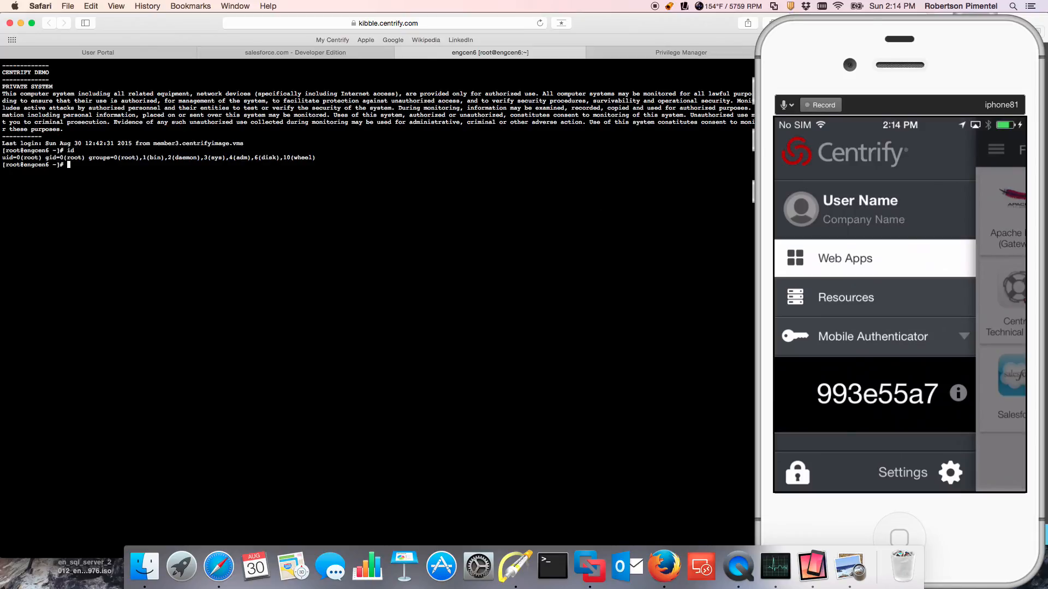
pyautogui.moveTo(583, 156)
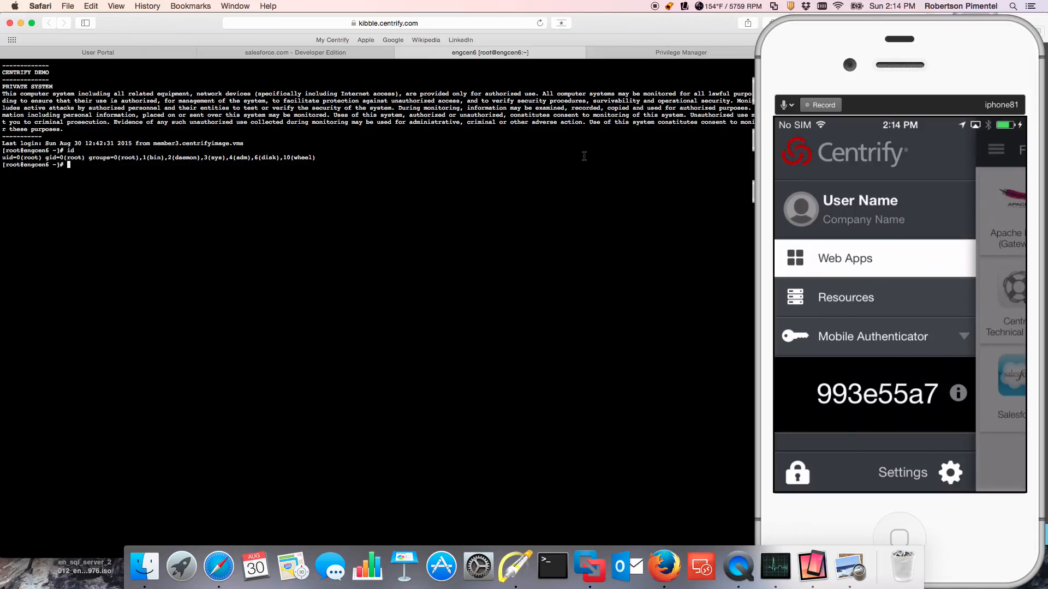
pyautogui.click(97, 52)
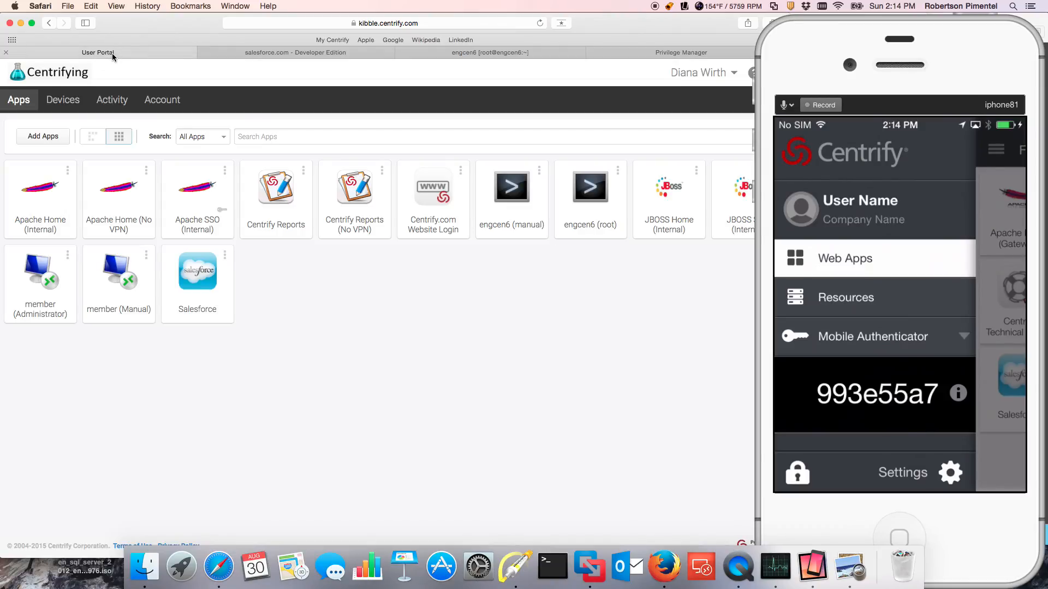
pyautogui.click(702, 74)
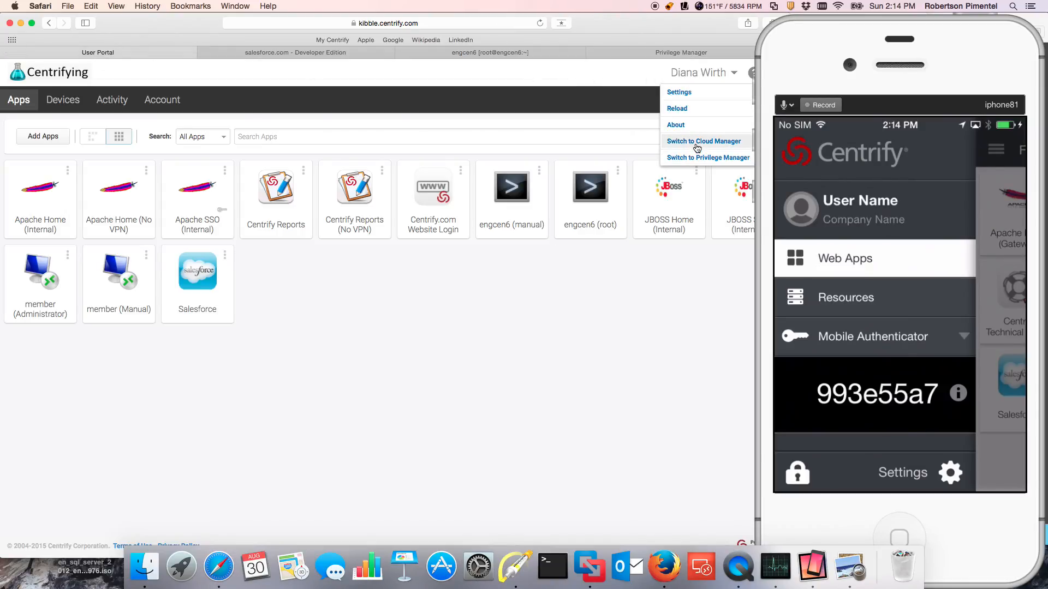
# Go via Cloud Manager to Privilege Manager and start a live watch of the engcen6 root session.
pyautogui.click(703, 141)
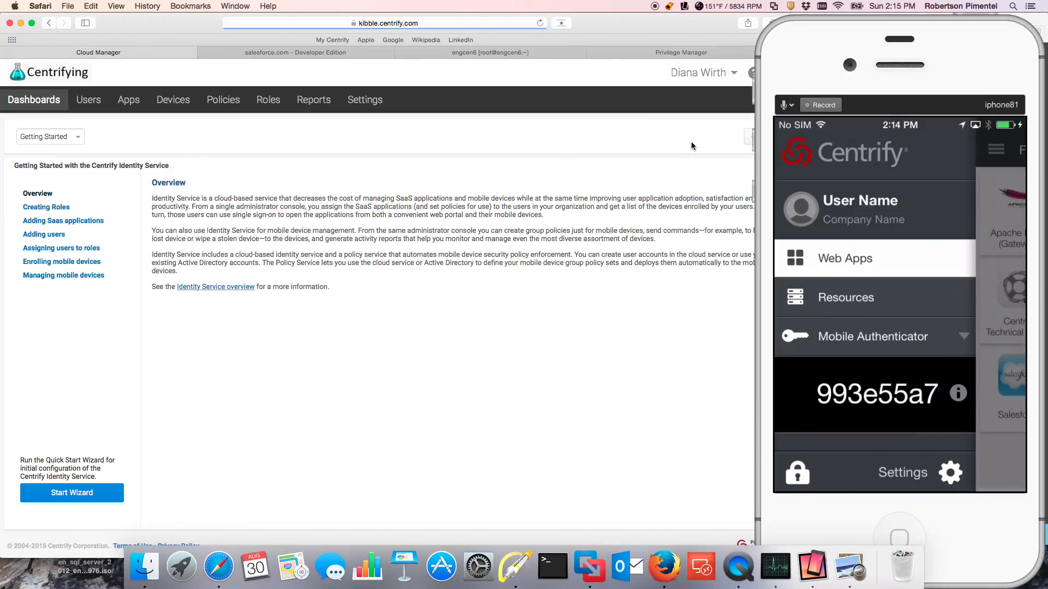
pyautogui.click(701, 73)
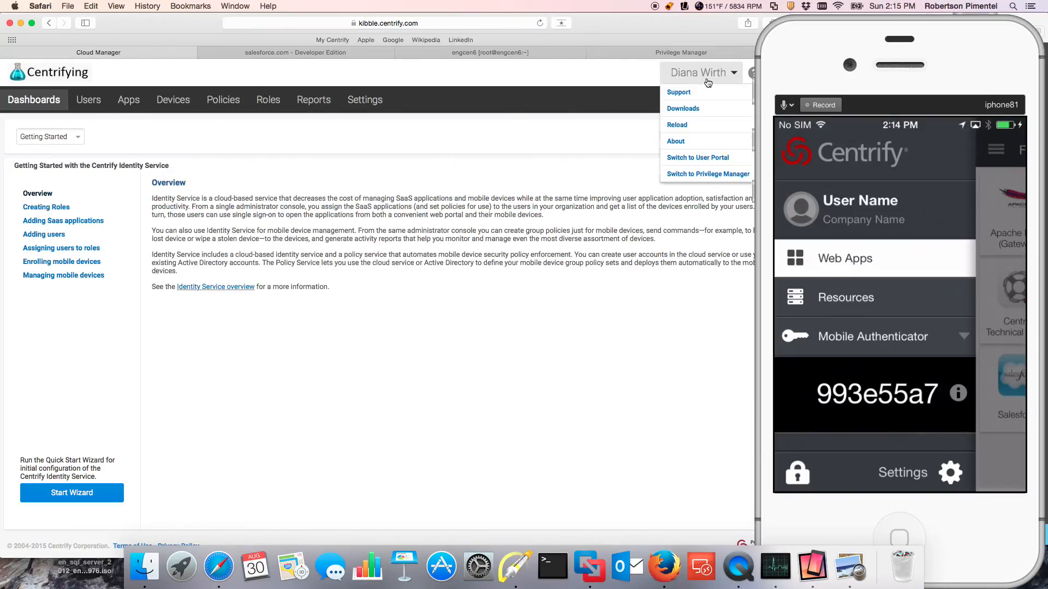
pyautogui.click(706, 174)
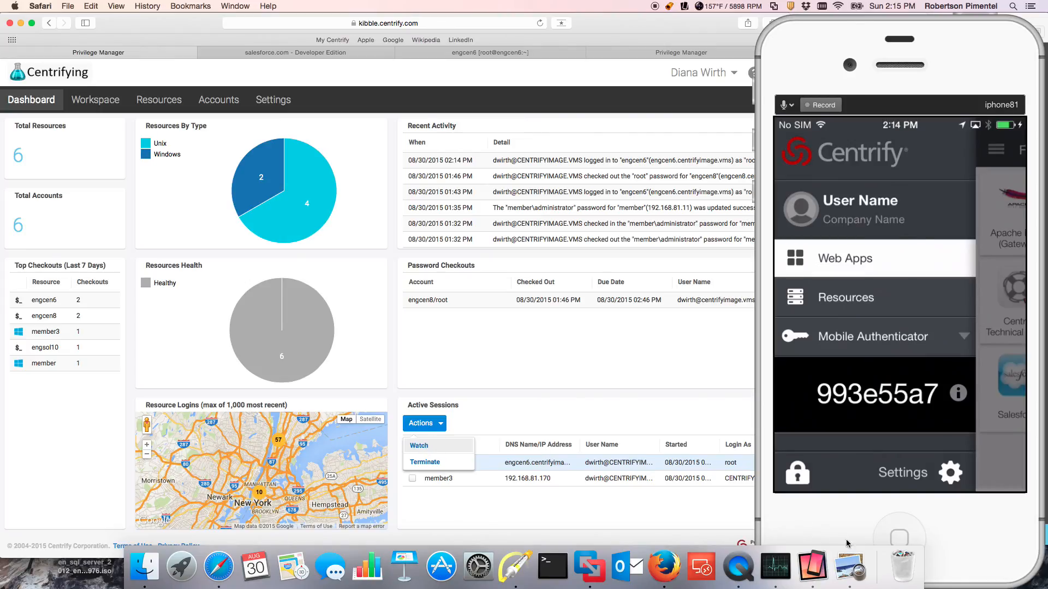
pyautogui.rightClick(812, 566)
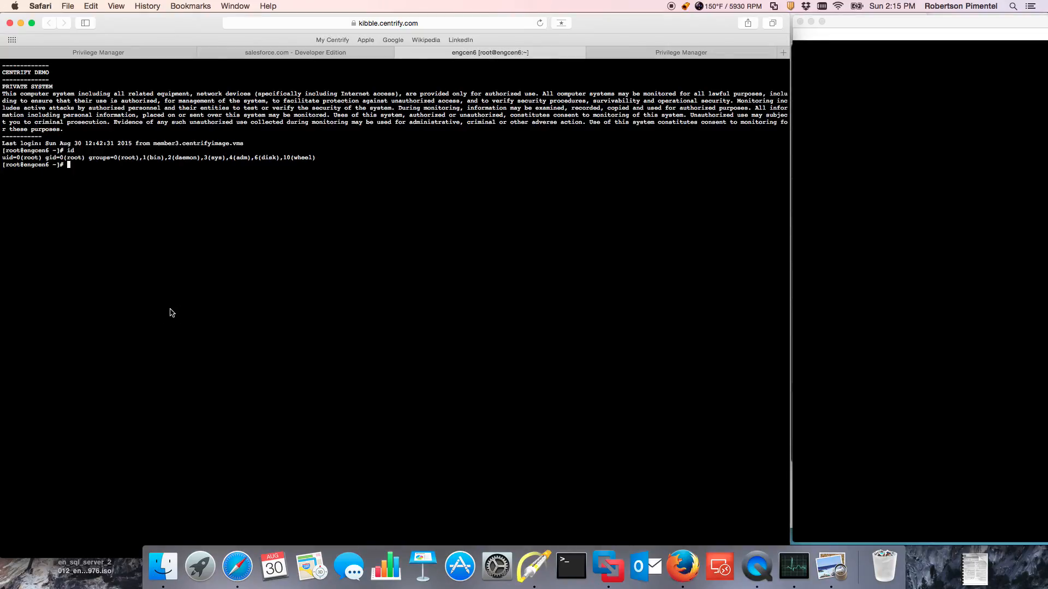
# Run adinfo in the engcen6 root terminal session.
pyautogui.write('adinfo')
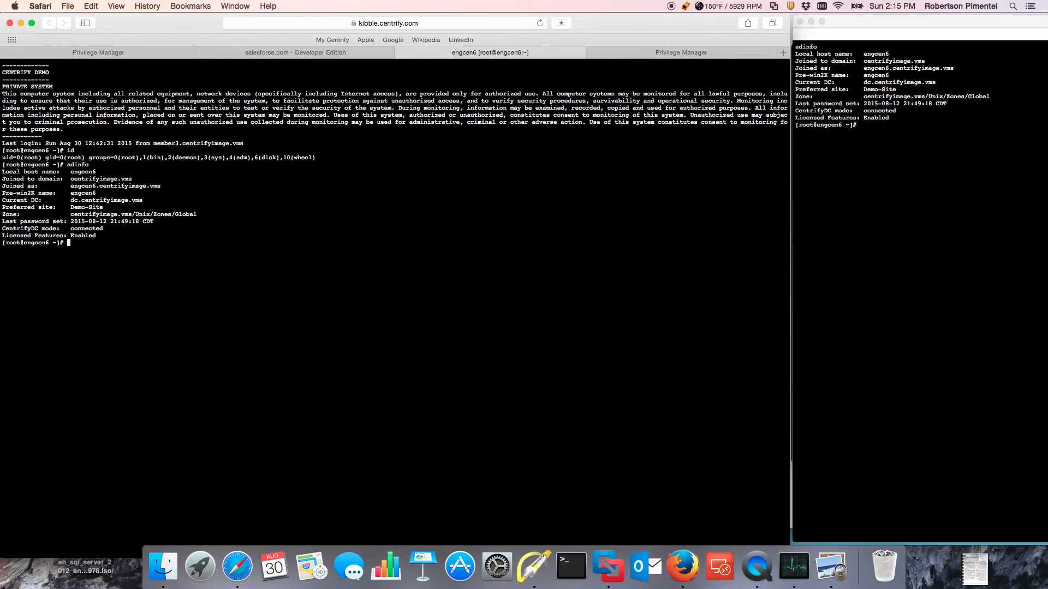
pyautogui.write('adinfo')
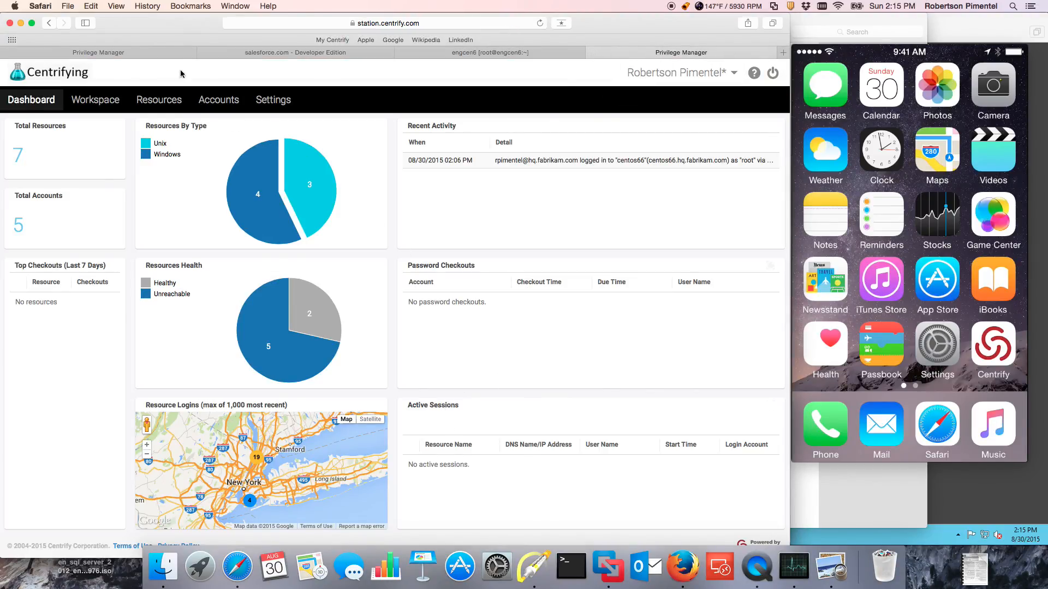
# Terminate the engcen6 root session from the dashboard and dismiss the session-closed notice.
pyautogui.click(142, 53)
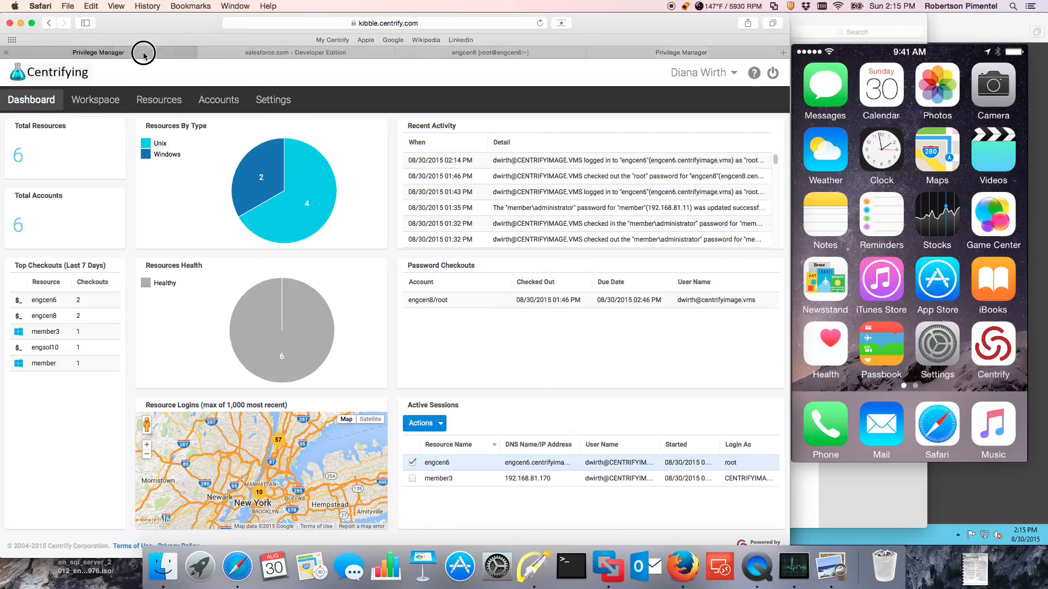
pyautogui.click(425, 423)
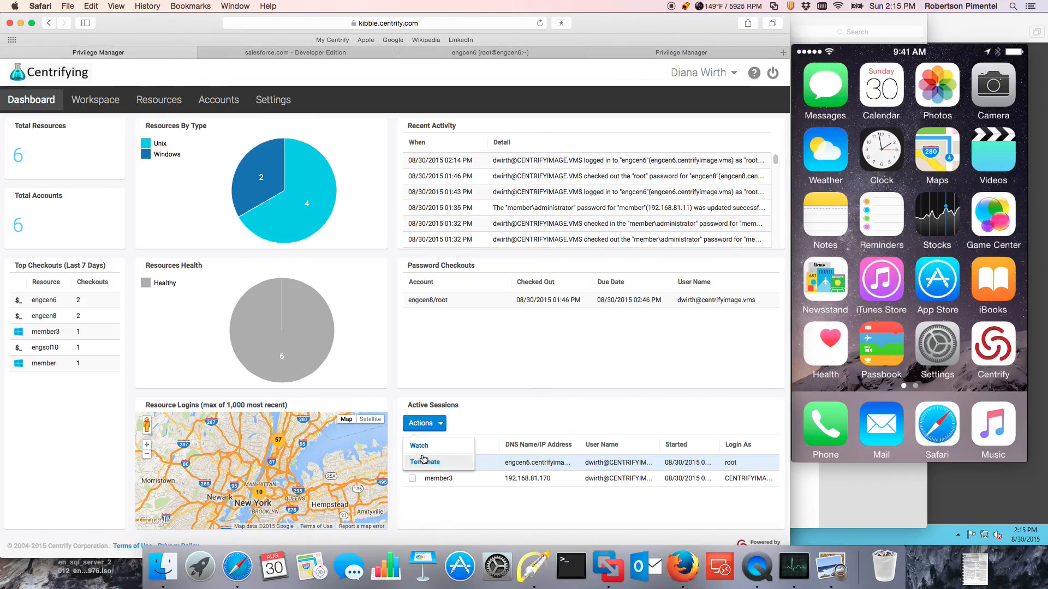
pyautogui.click(425, 462)
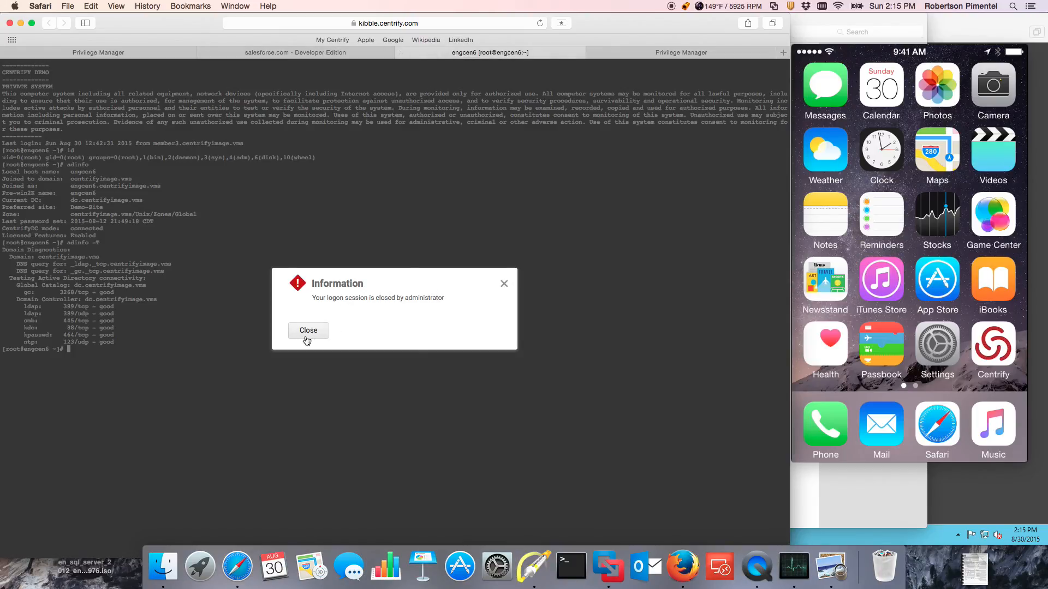
pyautogui.click(308, 330)
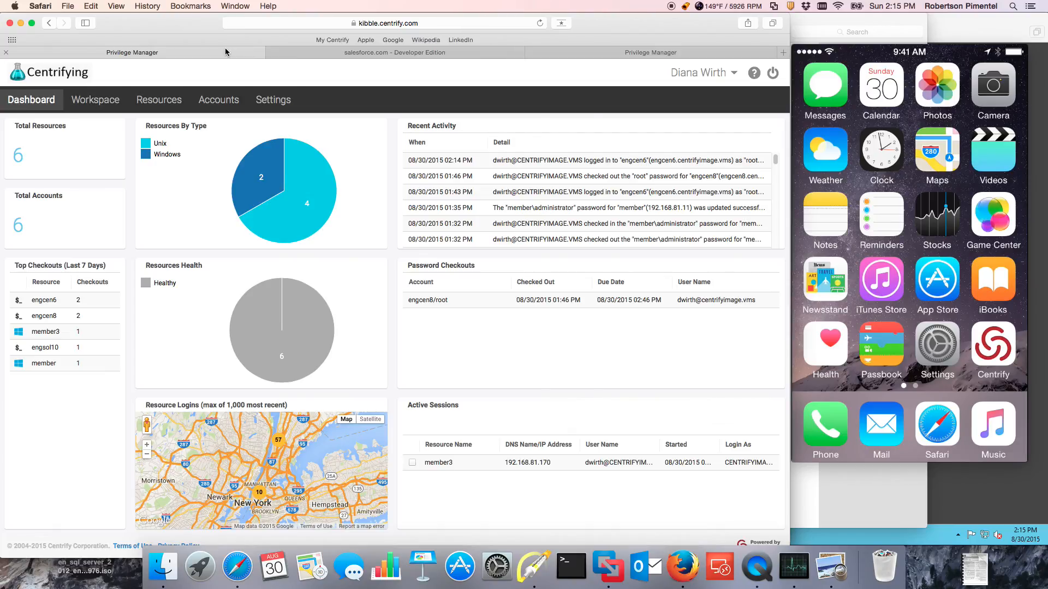
# Review the engcen8 resource's account actions from the Resources list.
pyautogui.click(158, 100)
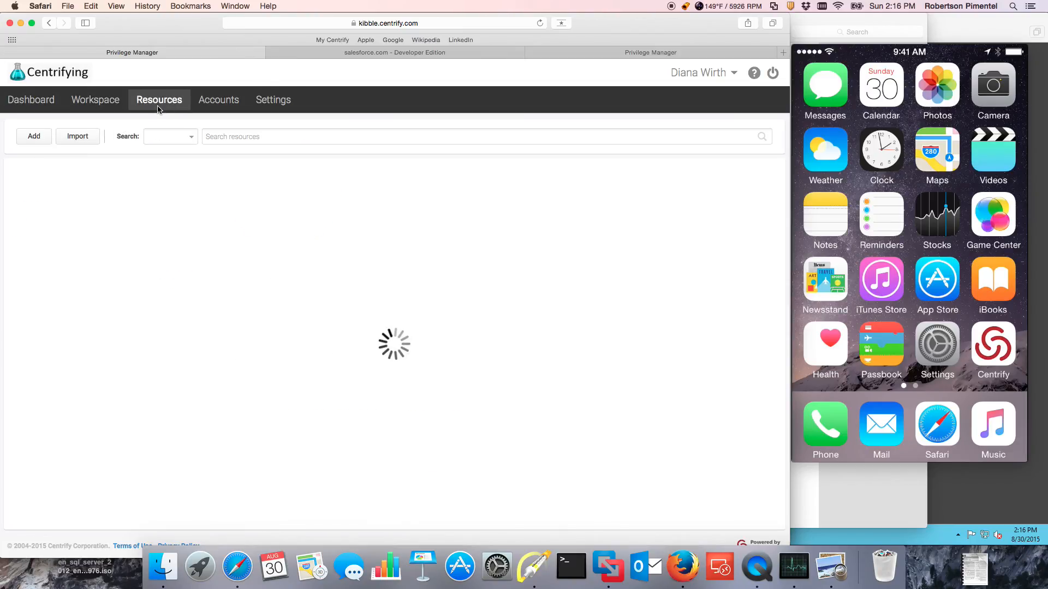
pyautogui.click(172, 137)
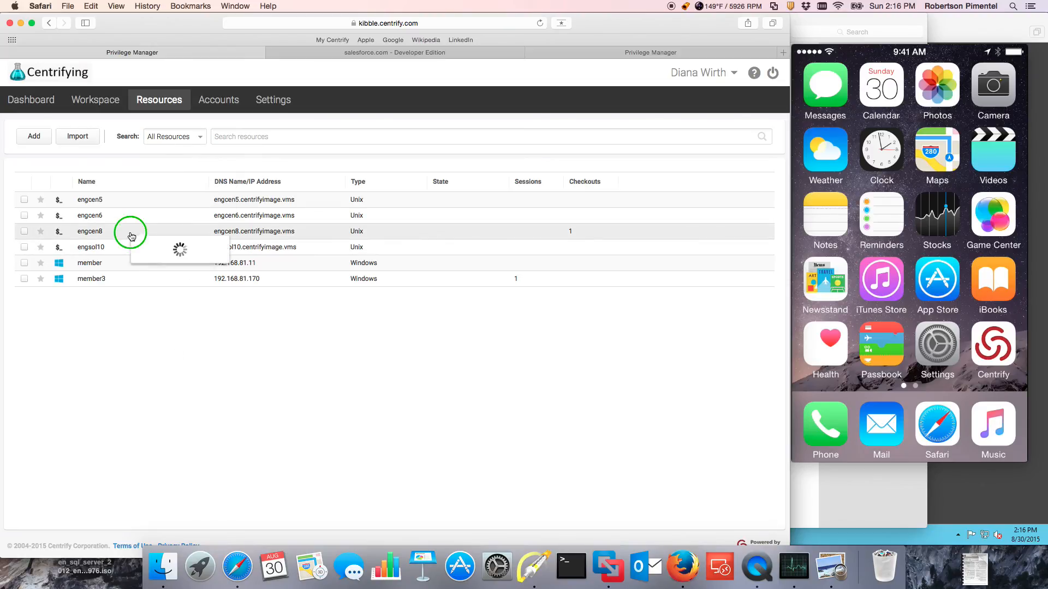
pyautogui.click(132, 231)
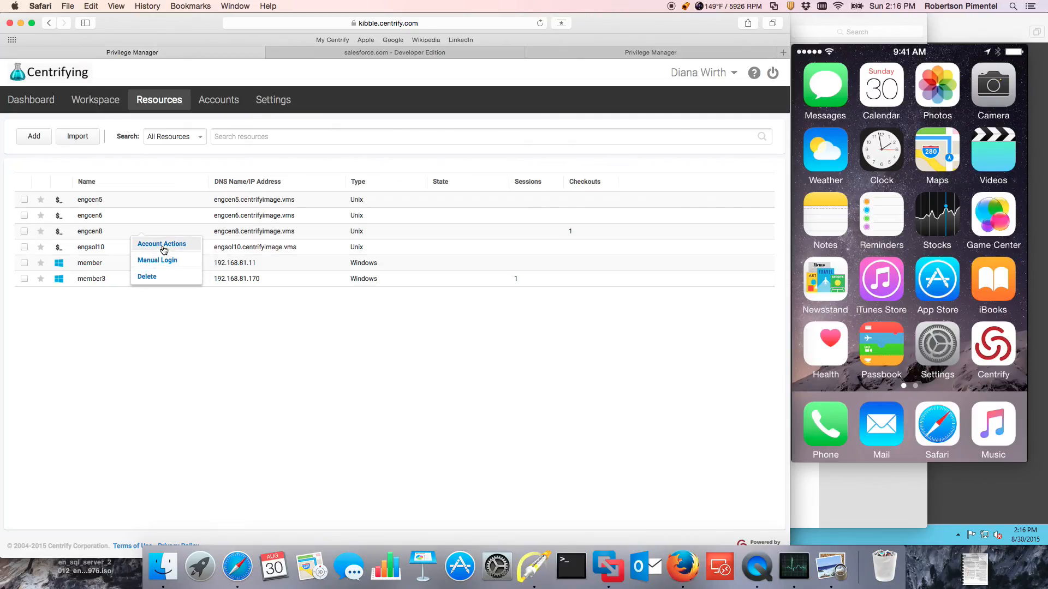
pyautogui.click(162, 243)
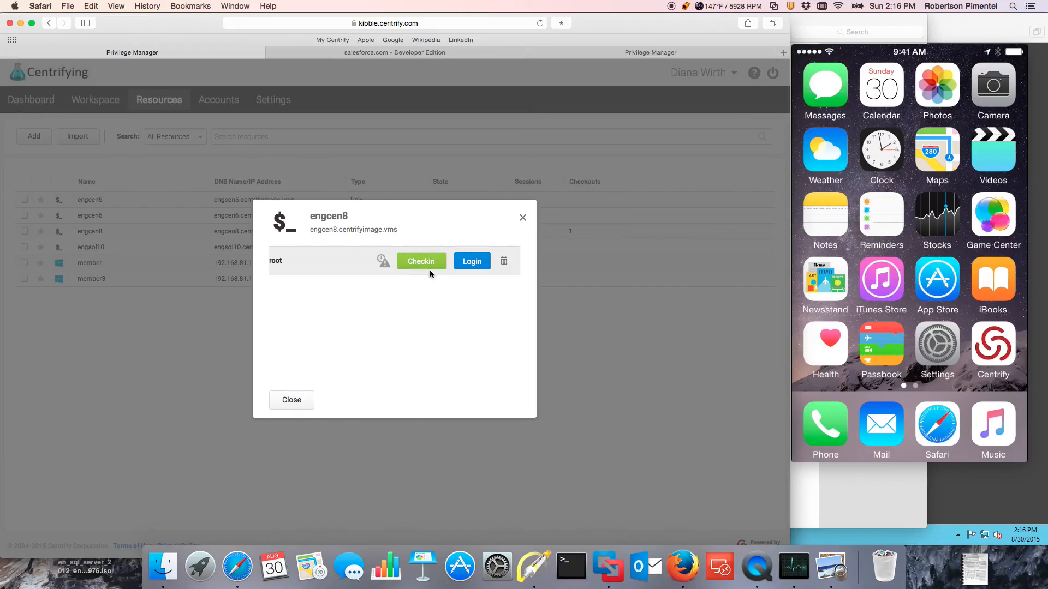
pyautogui.click(292, 400)
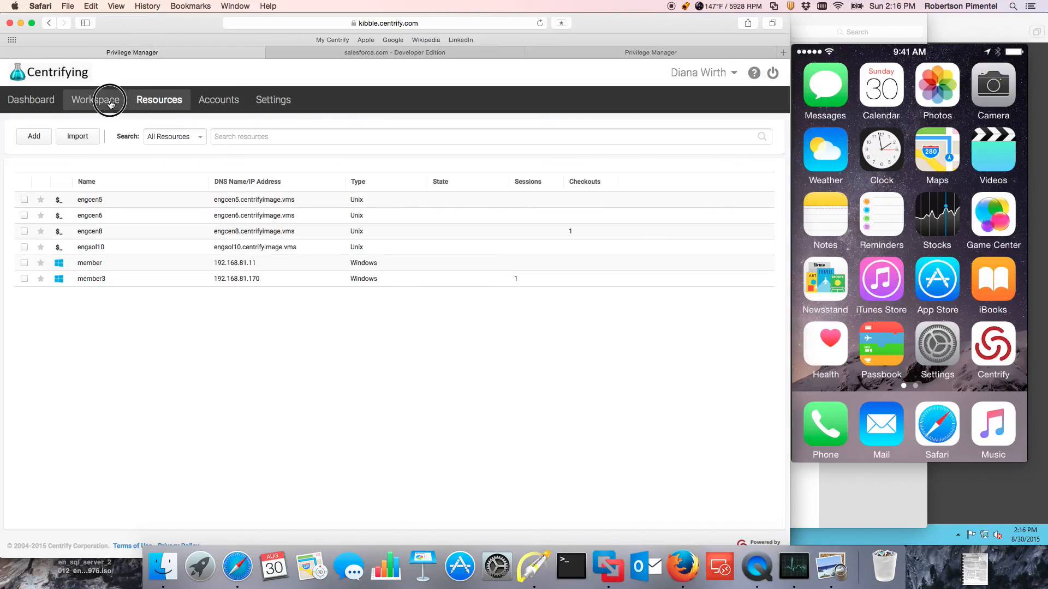
# From the Workspace, check the engcen8/root password back in.
pyautogui.click(95, 99)
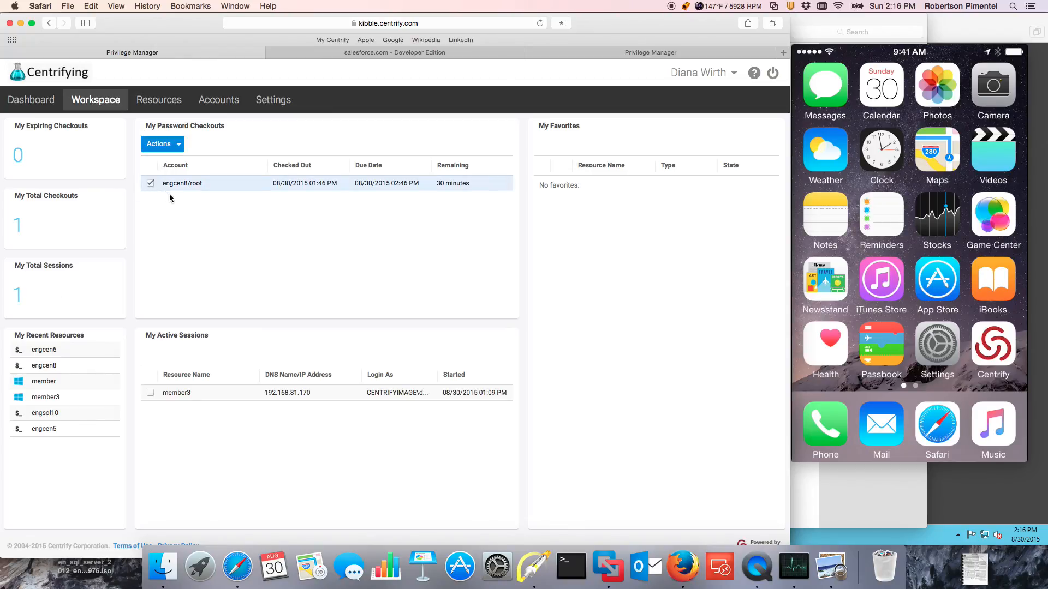
pyautogui.click(159, 144)
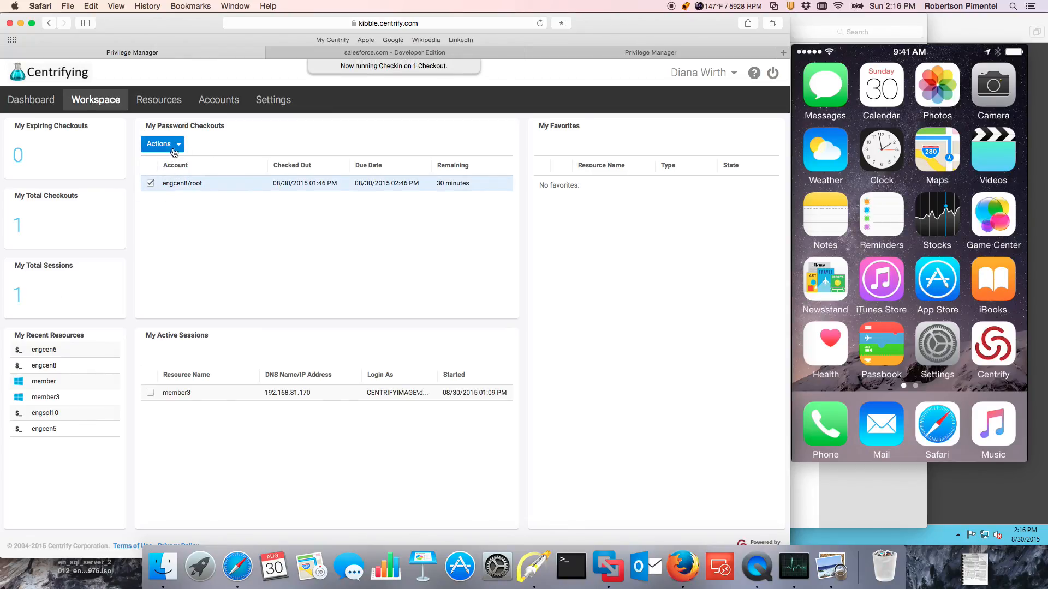
pyautogui.click(158, 99)
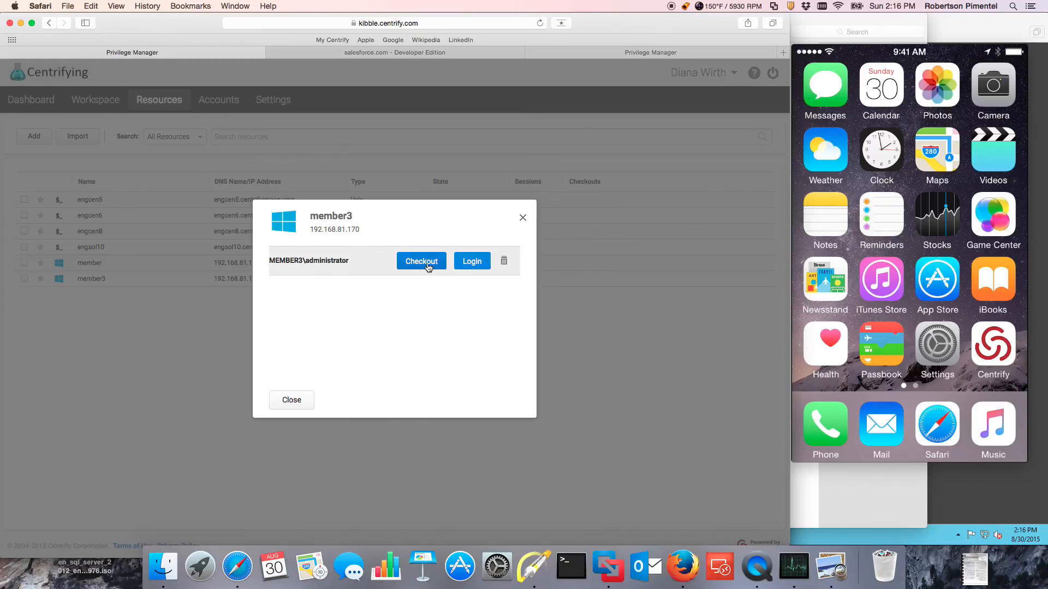
# Check out the member3 administrator password, display and highlight it, then dismiss the dialog.
pyautogui.click(420, 260)
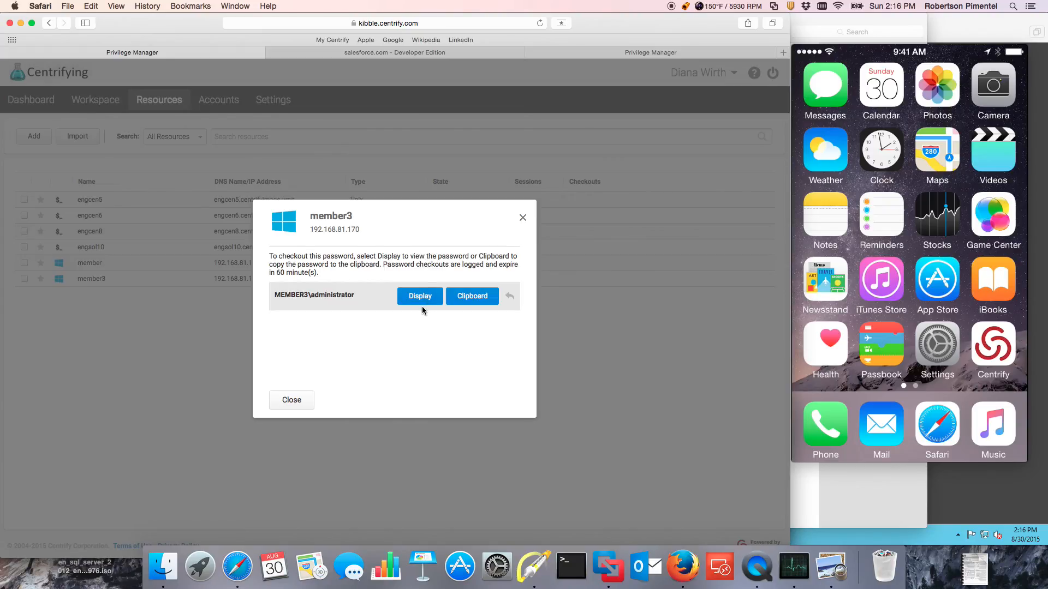
pyautogui.click(419, 296)
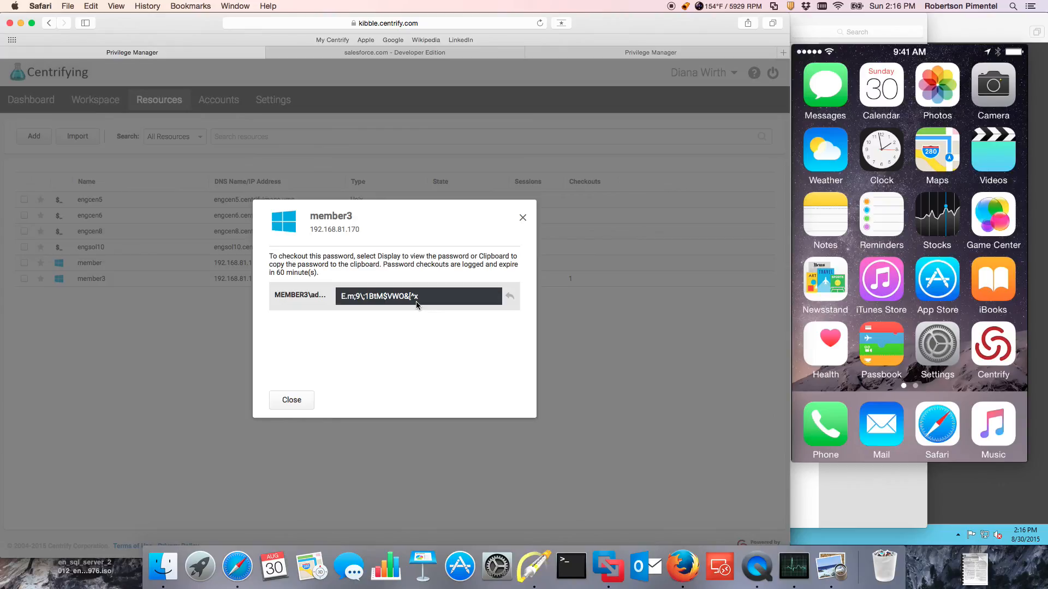
pyautogui.moveTo(394, 255); pyautogui.dragTo(331, 274)
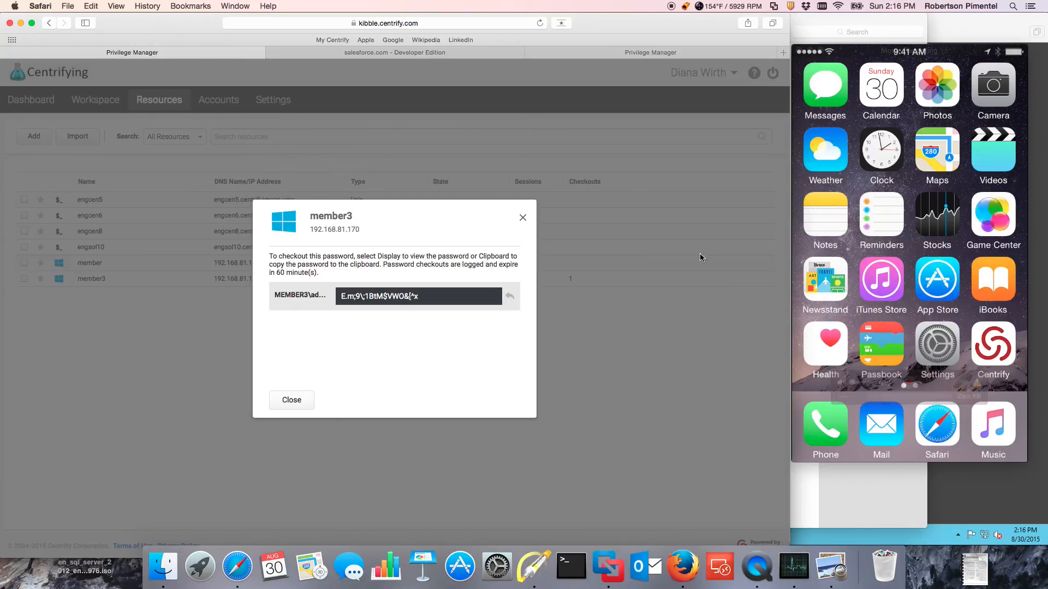
pyautogui.click(291, 399)
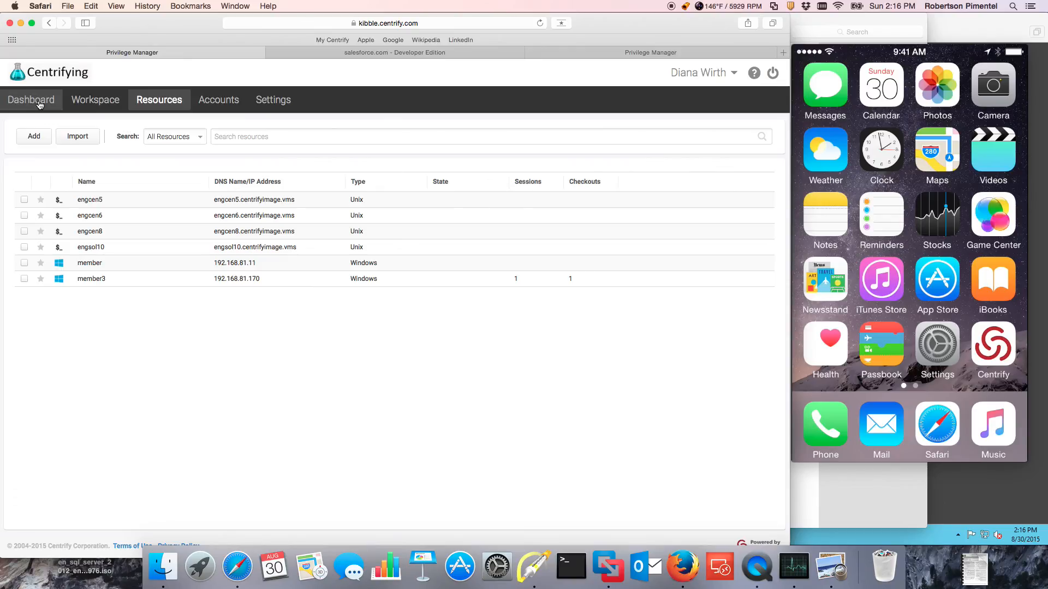
pyautogui.moveTo(682, 568)
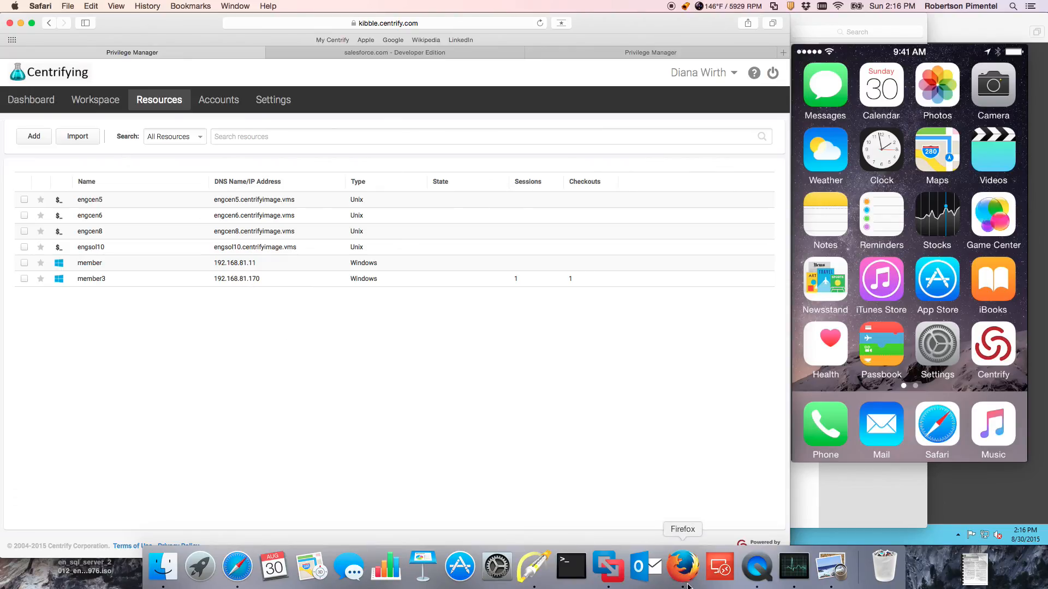
# Bring Firefox forward and show its Privilege Service workspace with no checkouts or sessions.
pyautogui.click(681, 568)
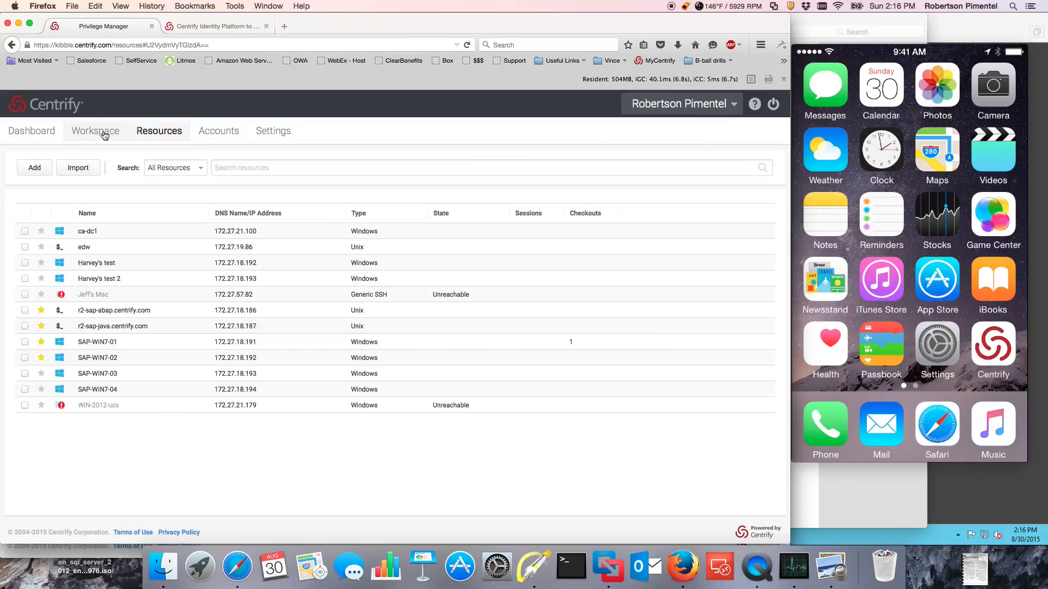
pyautogui.click(95, 130)
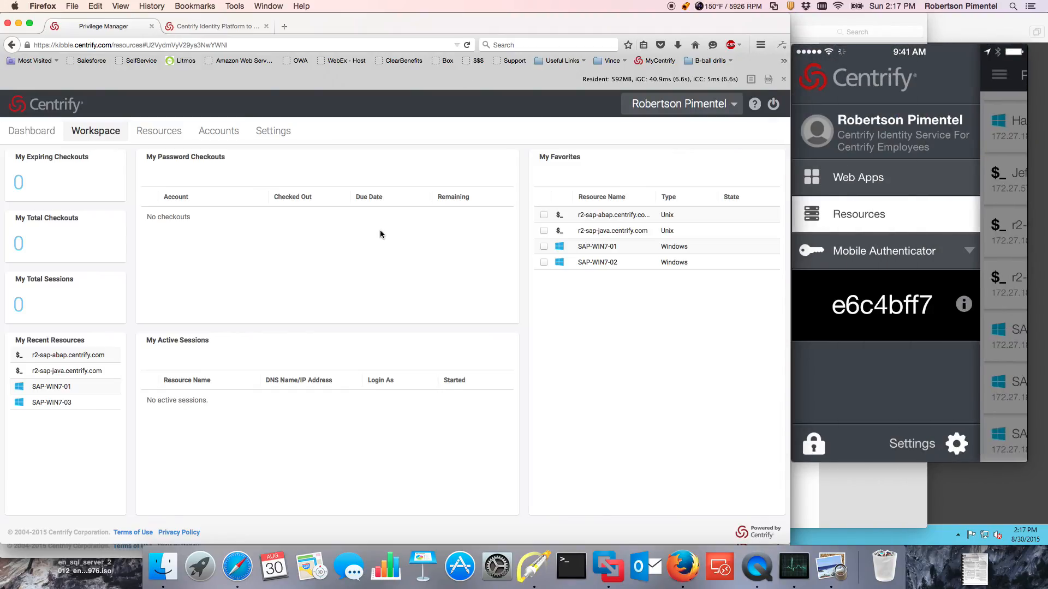
# From the mobile resources list, check out localadmin on r2-sap-abap.centrify.com and reveal its password.
pyautogui.click(858, 177)
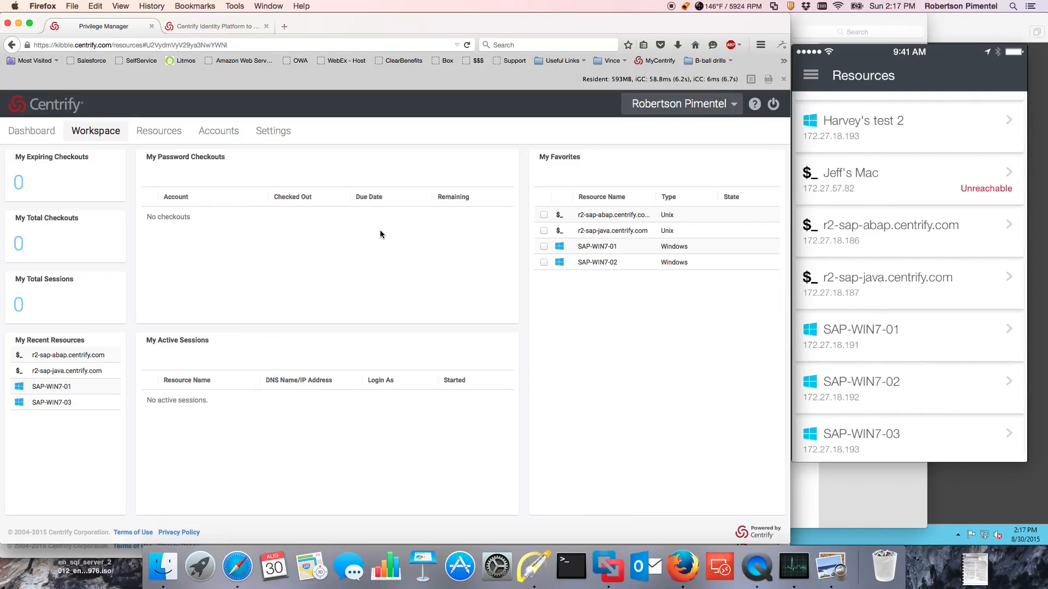
pyautogui.scroll(-3)
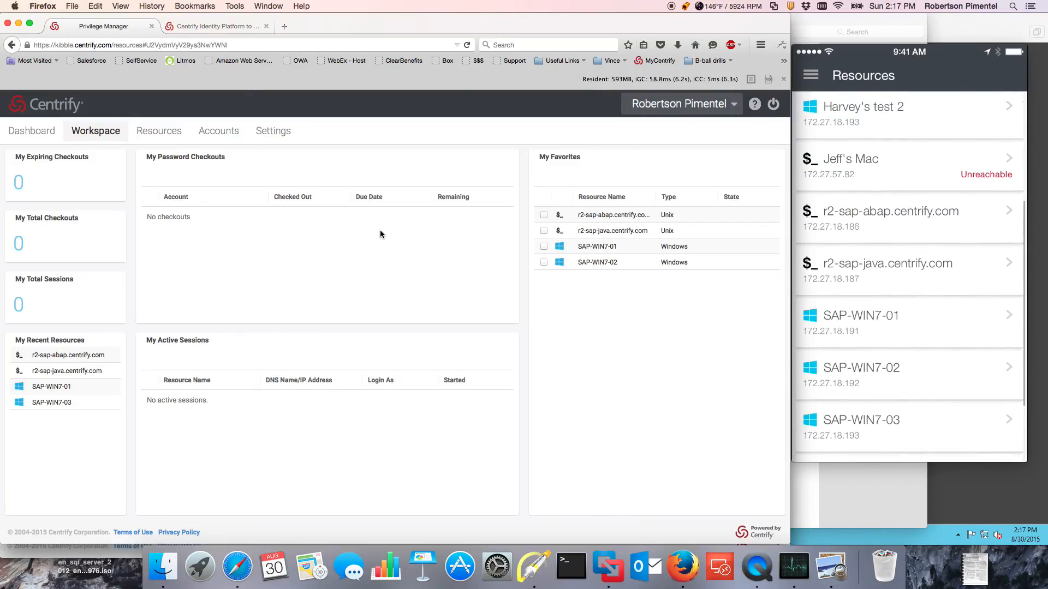
pyautogui.click(889, 211)
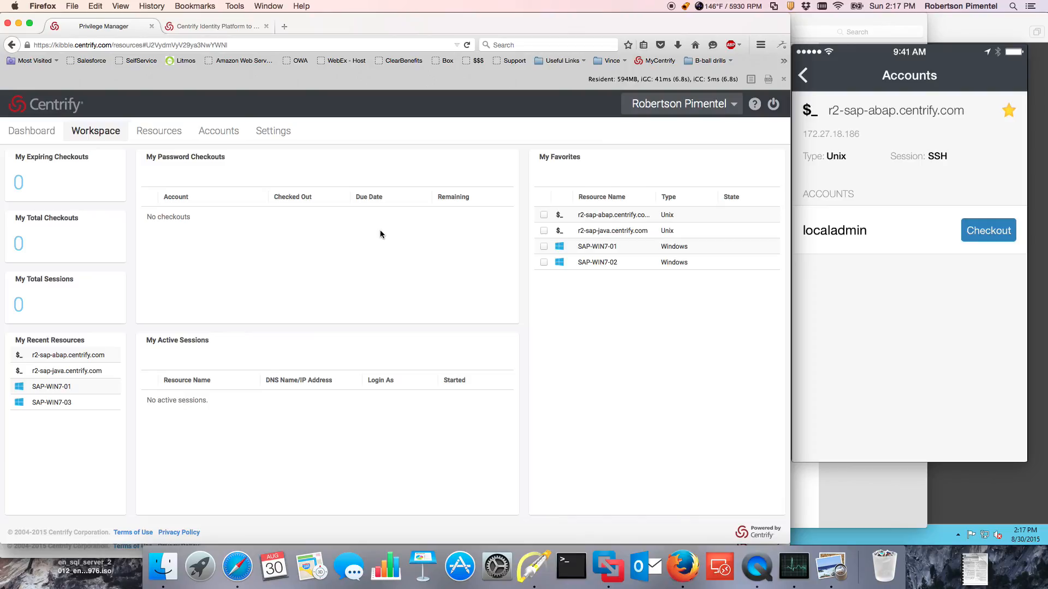
pyautogui.click(988, 230)
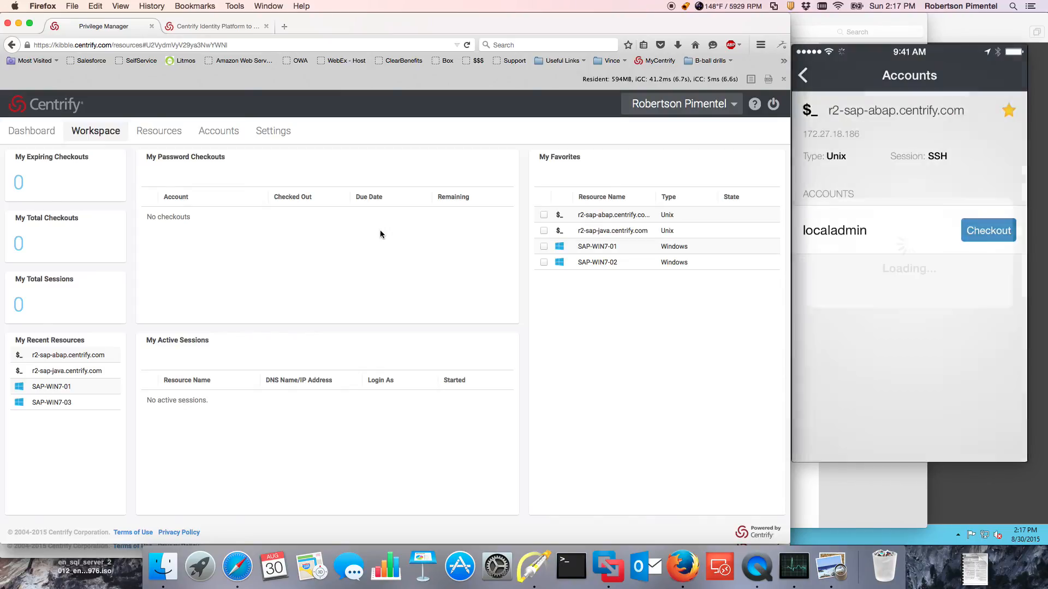
pyautogui.click(988, 231)
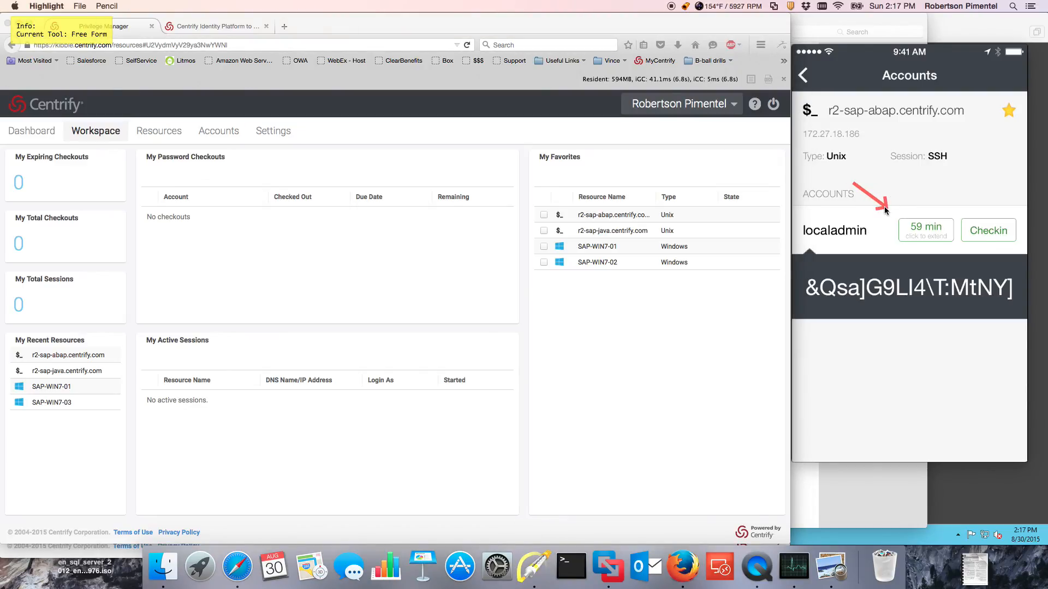
pyautogui.moveTo(787, 188)
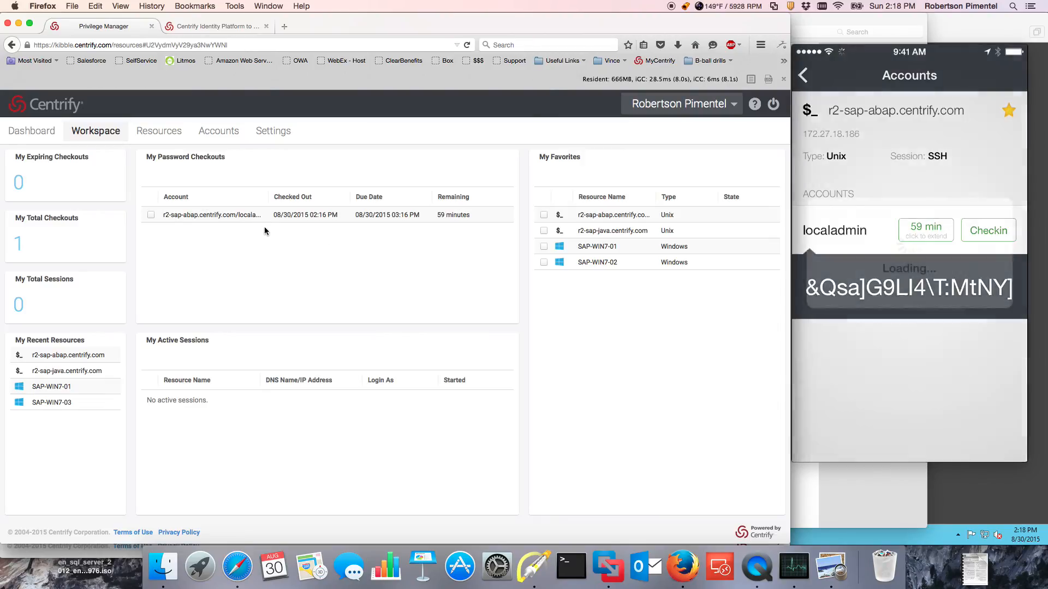
# Check the localadmin password for r2-sap-abap.centrify.com back in from the mobile app.
pyautogui.click(987, 231)
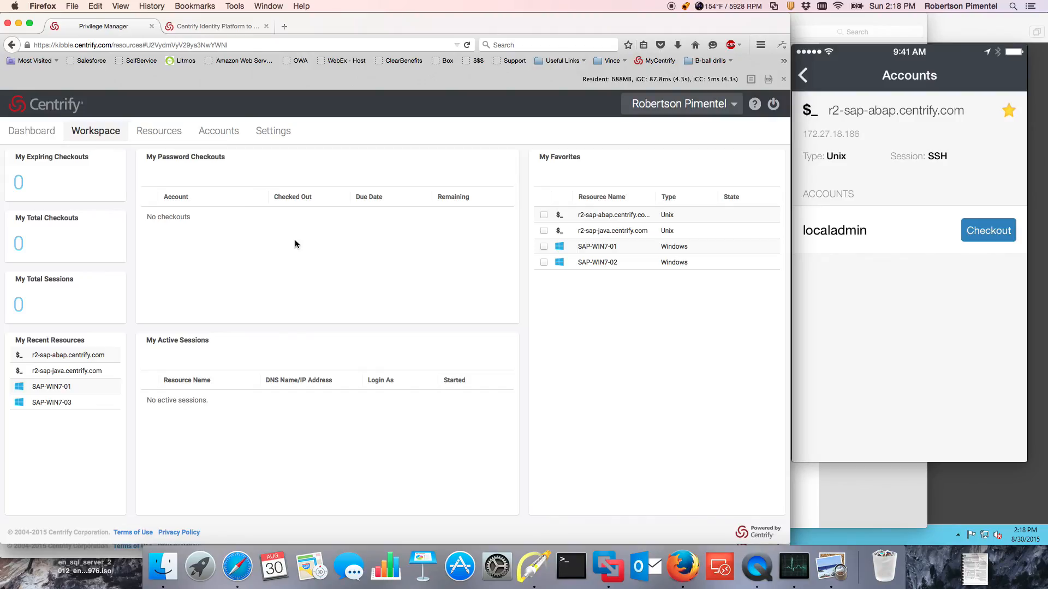
pyautogui.moveTo(411, 475)
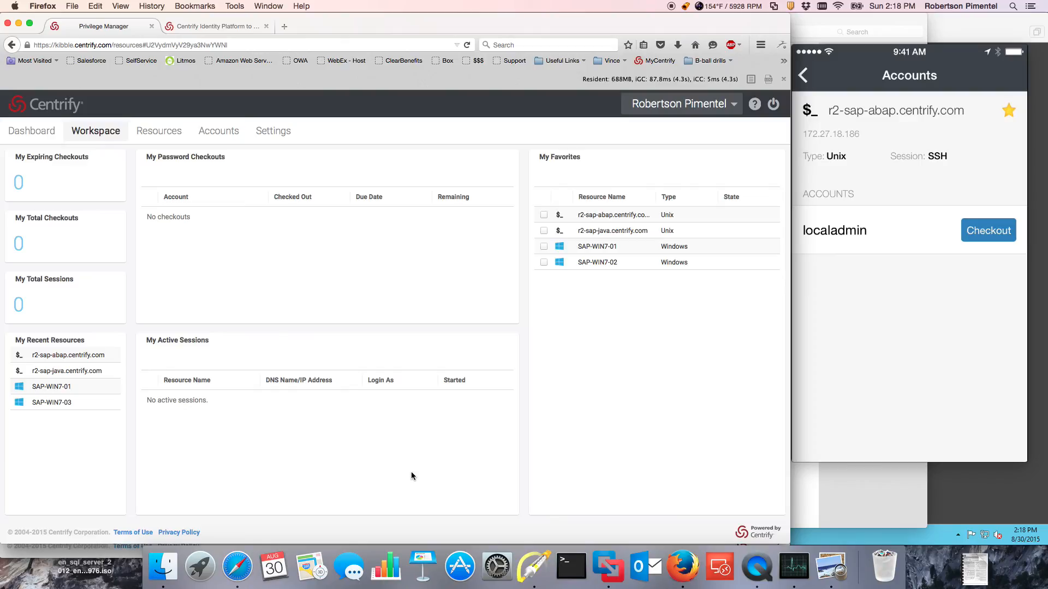
pyautogui.moveTo(399, 472)
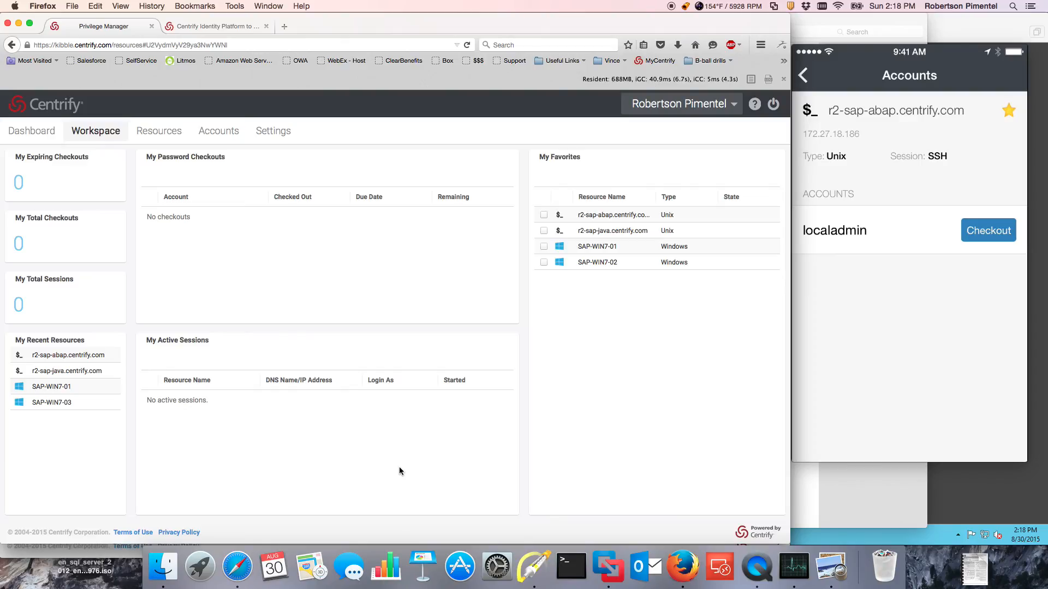
pyautogui.moveTo(571, 568)
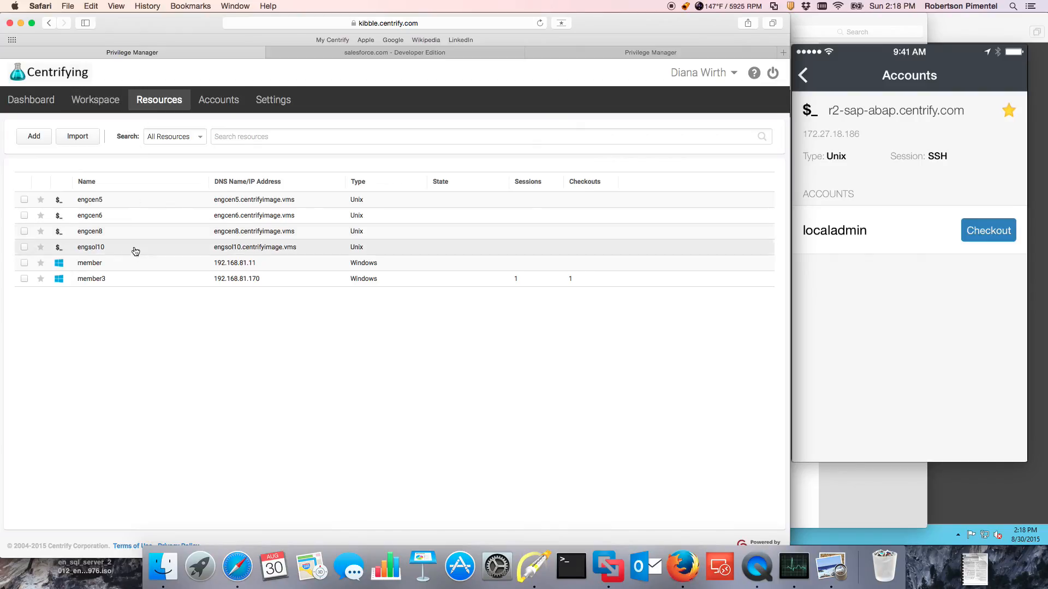
# Switch to the member3 remote login session window and launch Audit Analyzer.
pyautogui.click(235, 7)
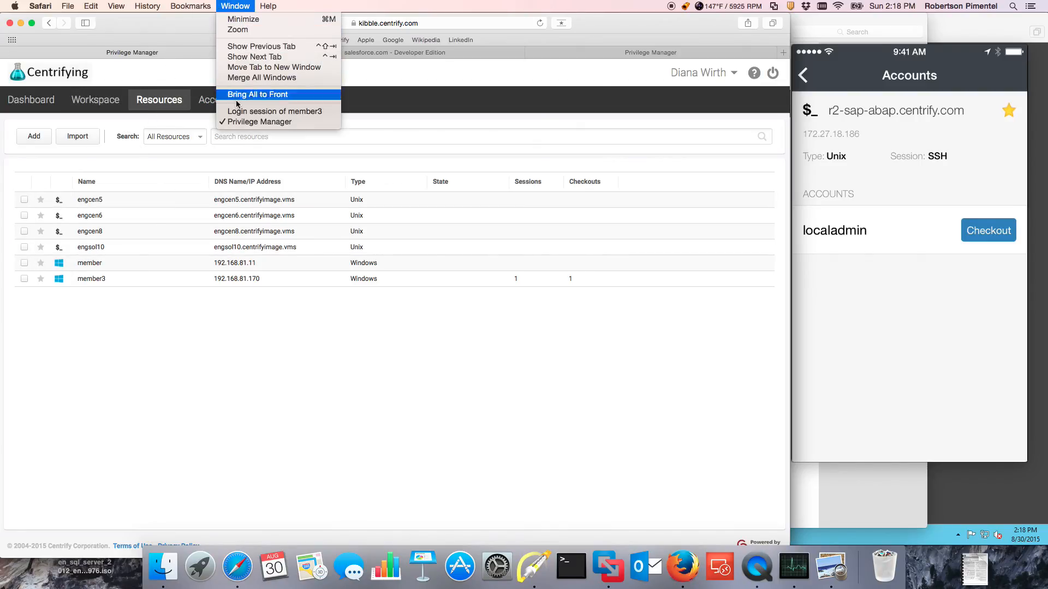
pyautogui.click(257, 94)
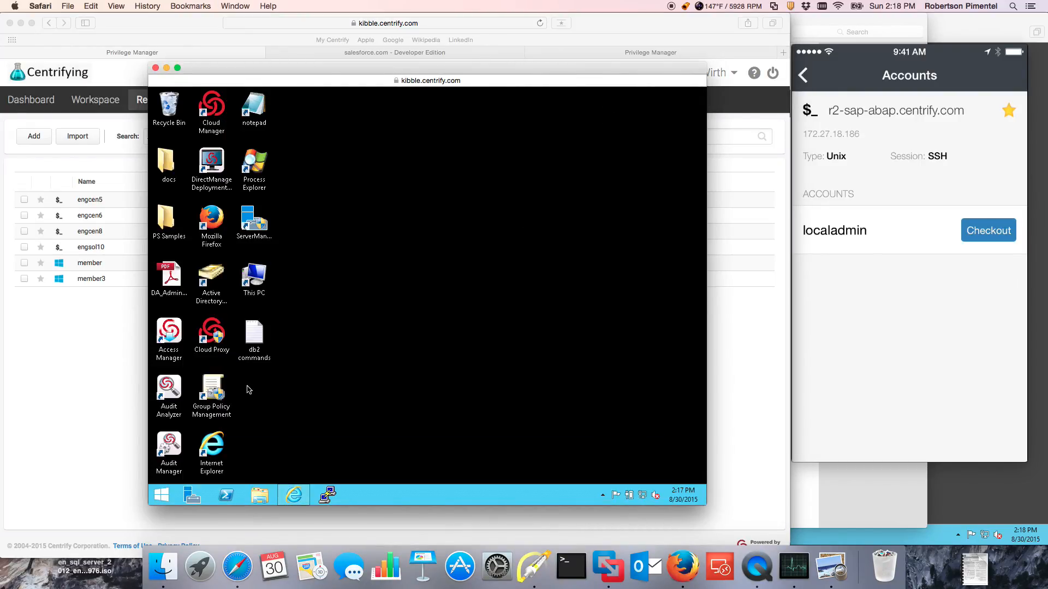
pyautogui.moveTo(168, 391)
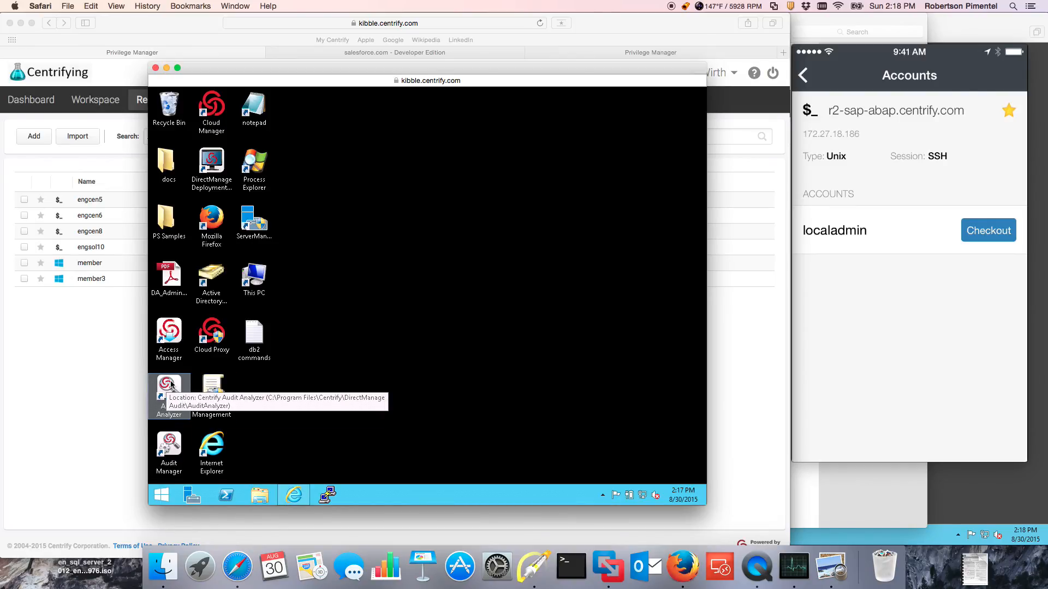
pyautogui.click(168, 390)
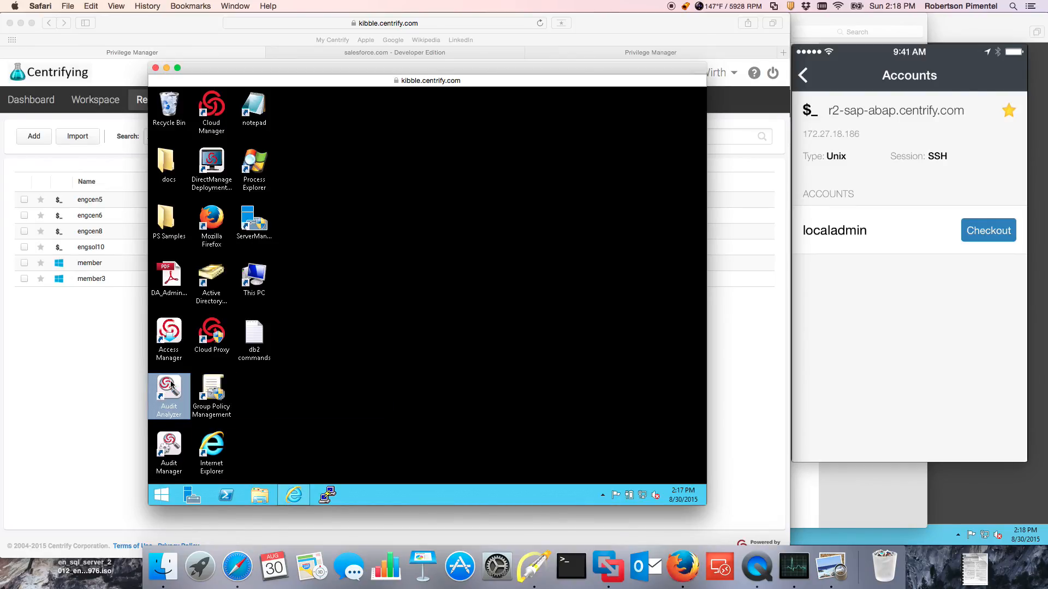
pyautogui.doubleClick(168, 391)
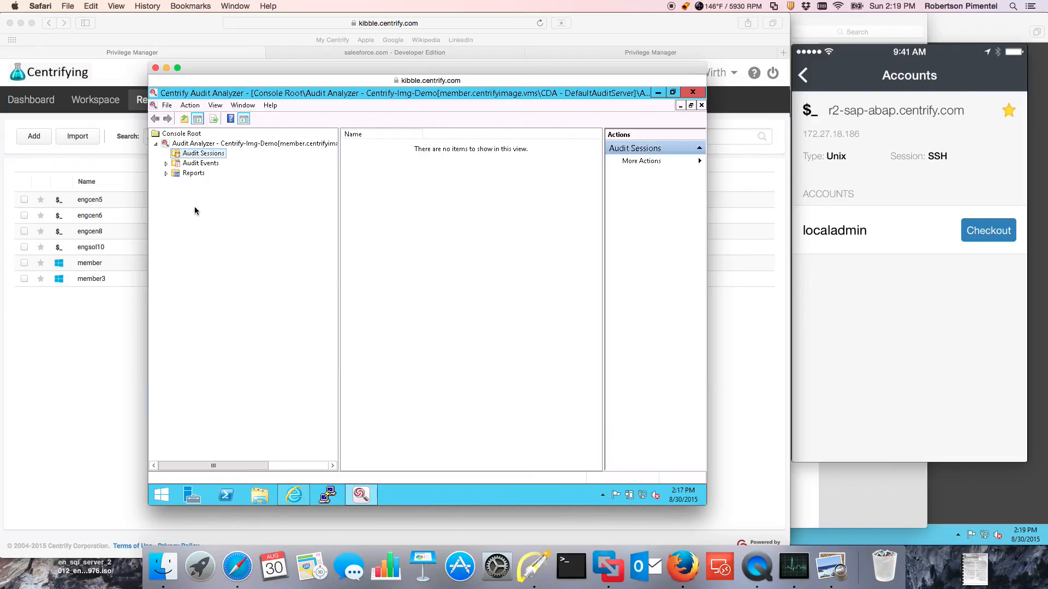
# List today's audit sessions and view the indexed command list of a root session on engcen8.
pyautogui.click(174, 153)
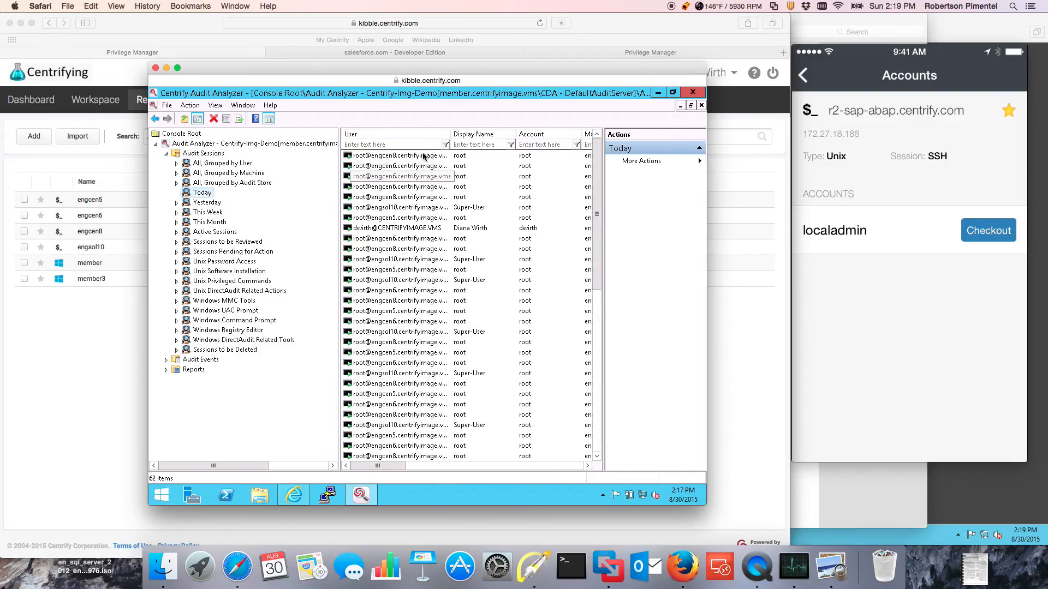
pyautogui.click(398, 155)
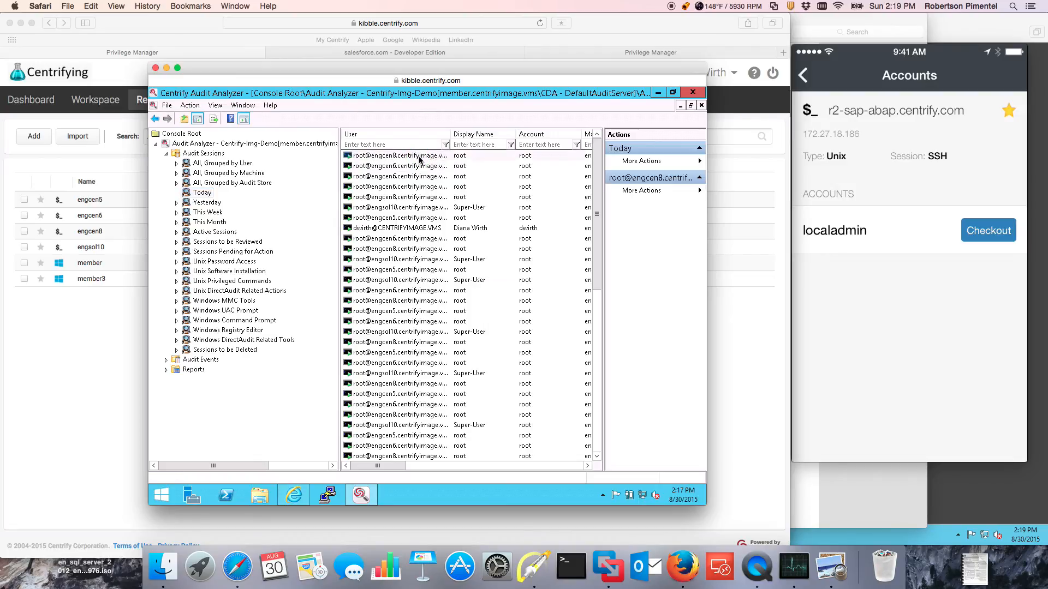
pyautogui.click(397, 155)
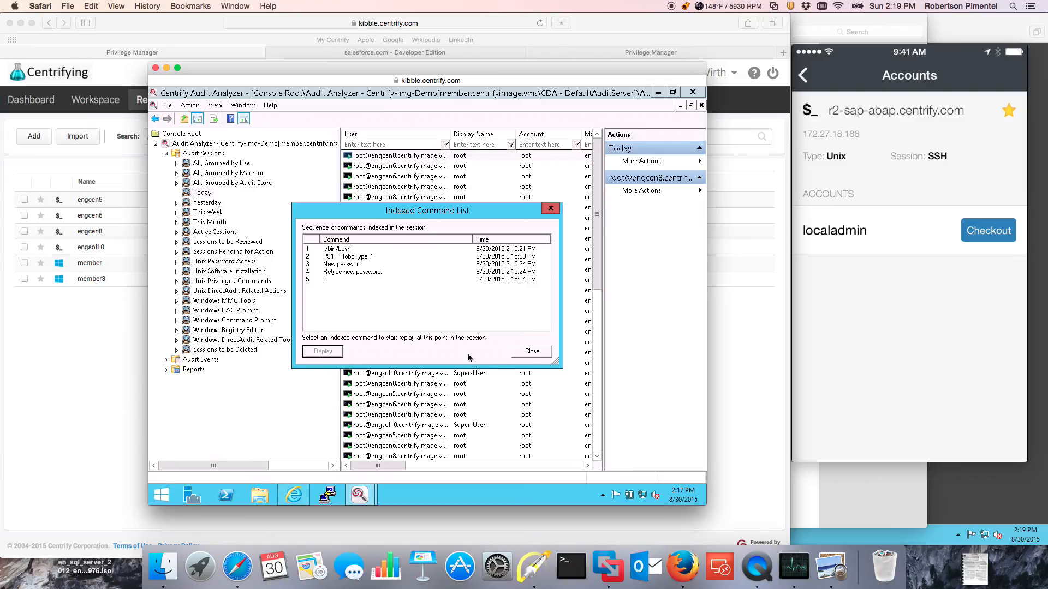
# Replay the other engcen8 session (bash, id, adinfo) from its first command in DirectAudit.
pyautogui.click(531, 351)
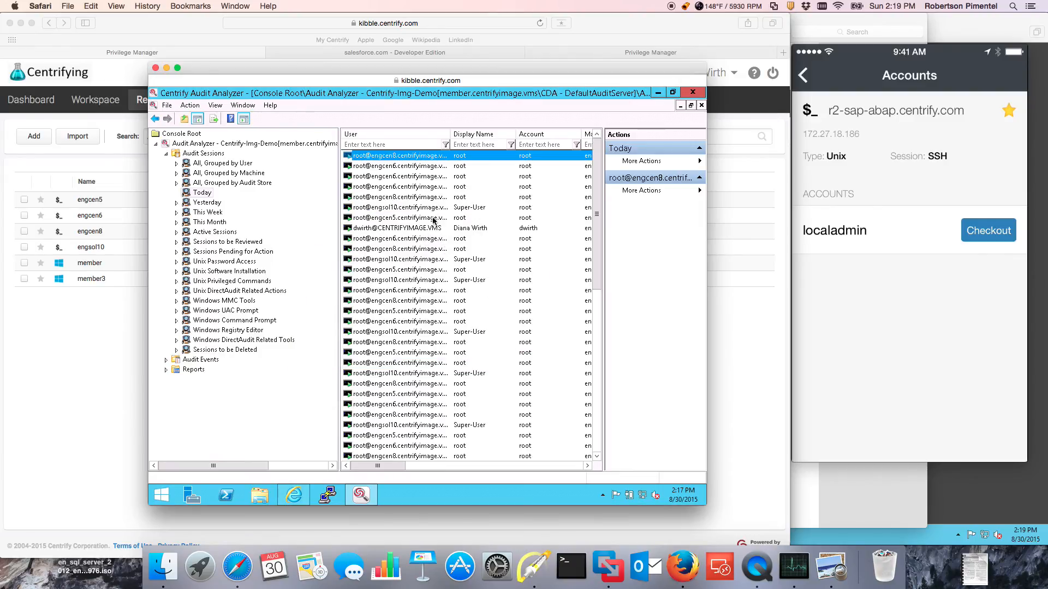
pyautogui.rightClick(396, 227)
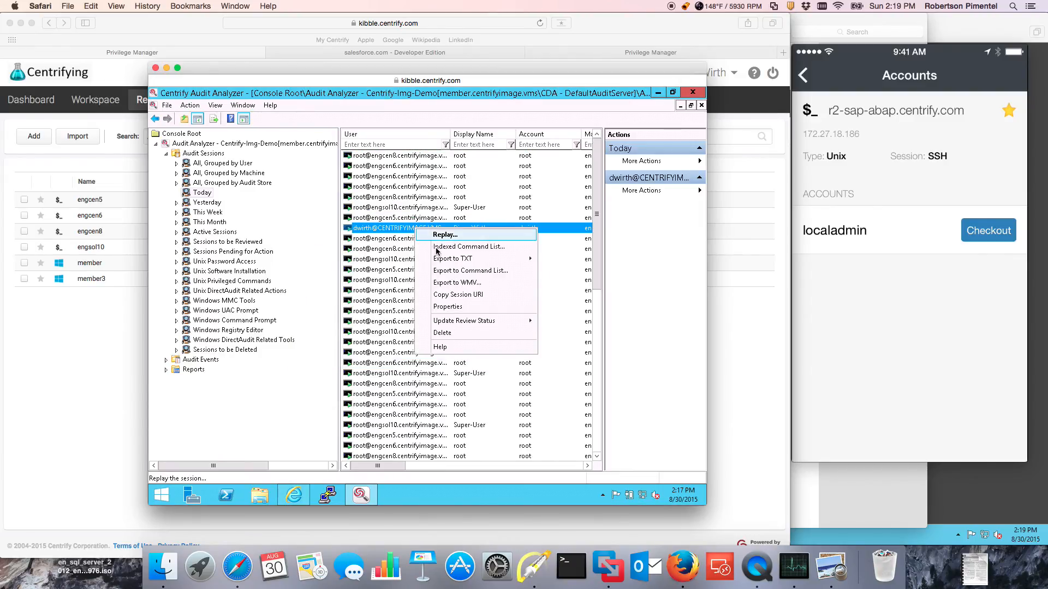
pyautogui.click(468, 247)
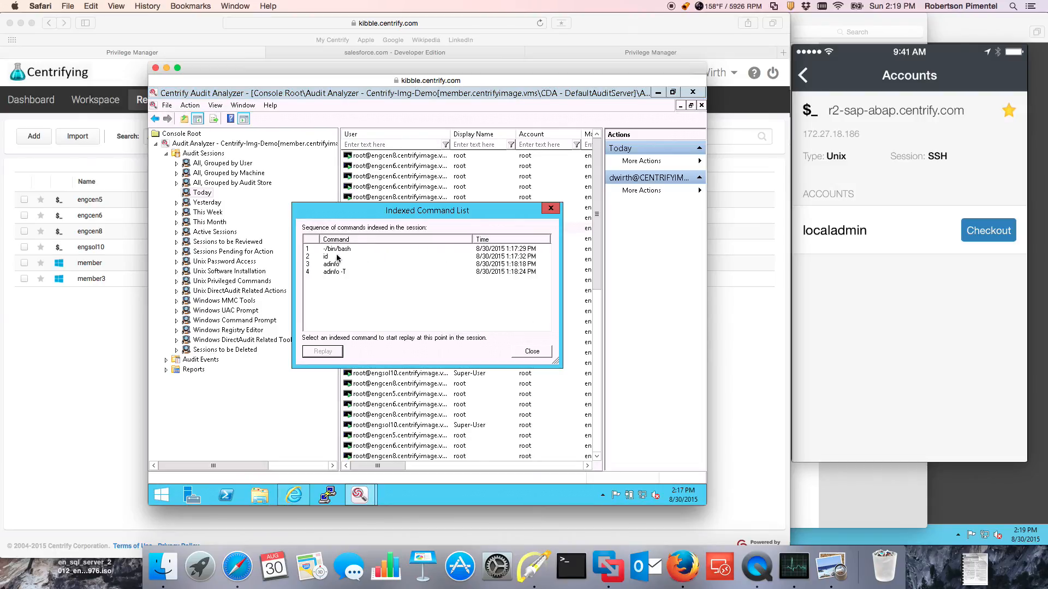
pyautogui.click(338, 249)
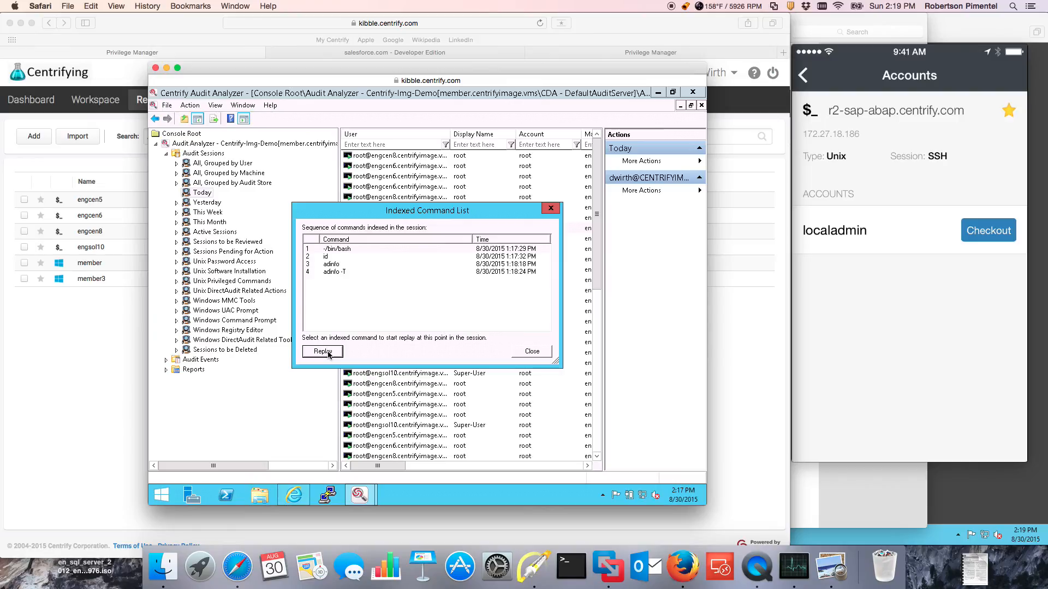
pyautogui.click(322, 351)
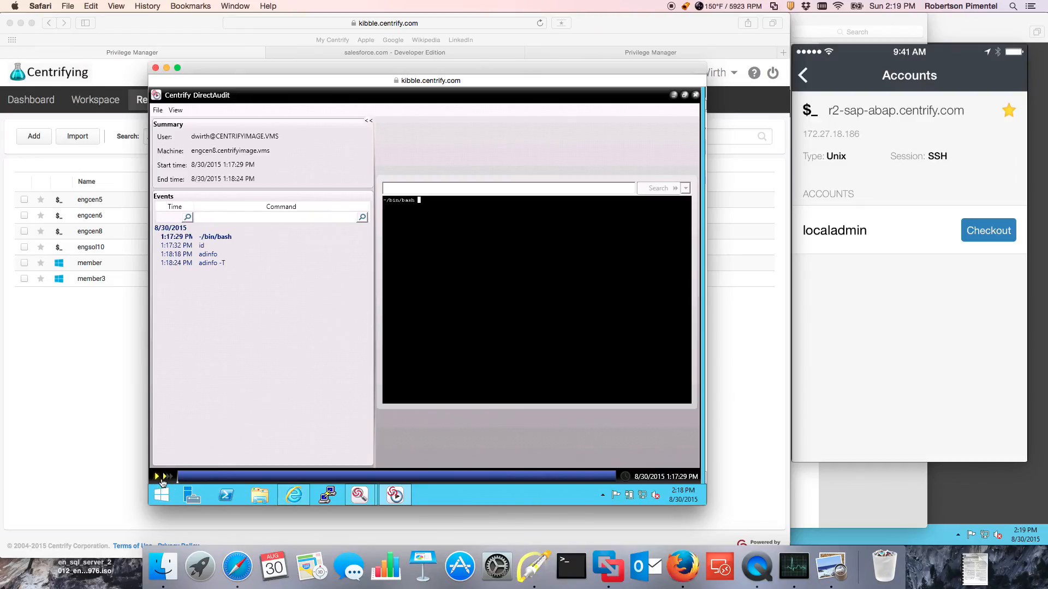
pyautogui.click(159, 476)
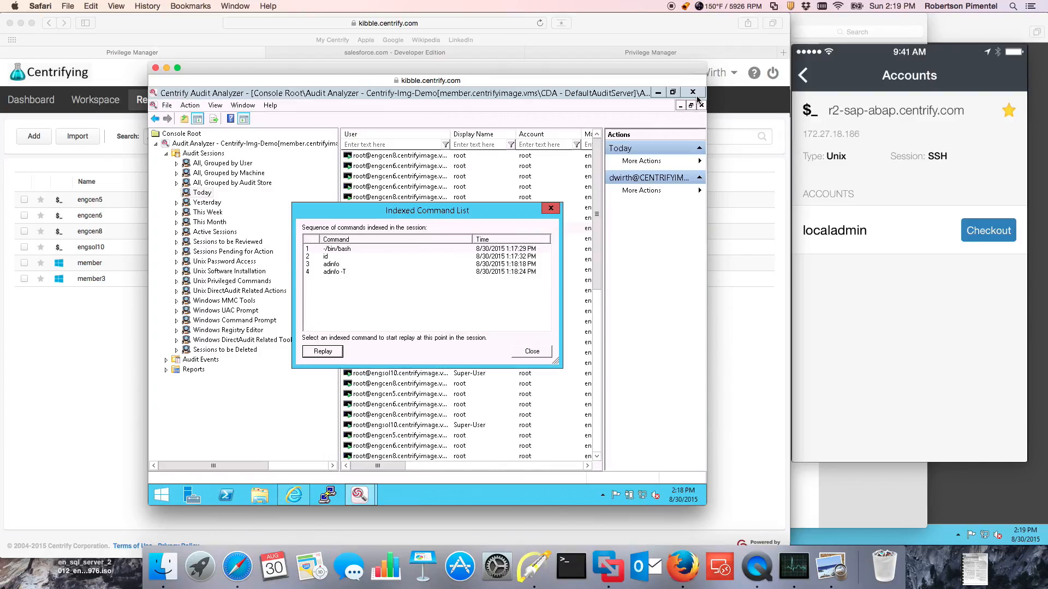
# List all audit sessions grouped by machine and show those recorded on MEMBER3.
pyautogui.click(532, 351)
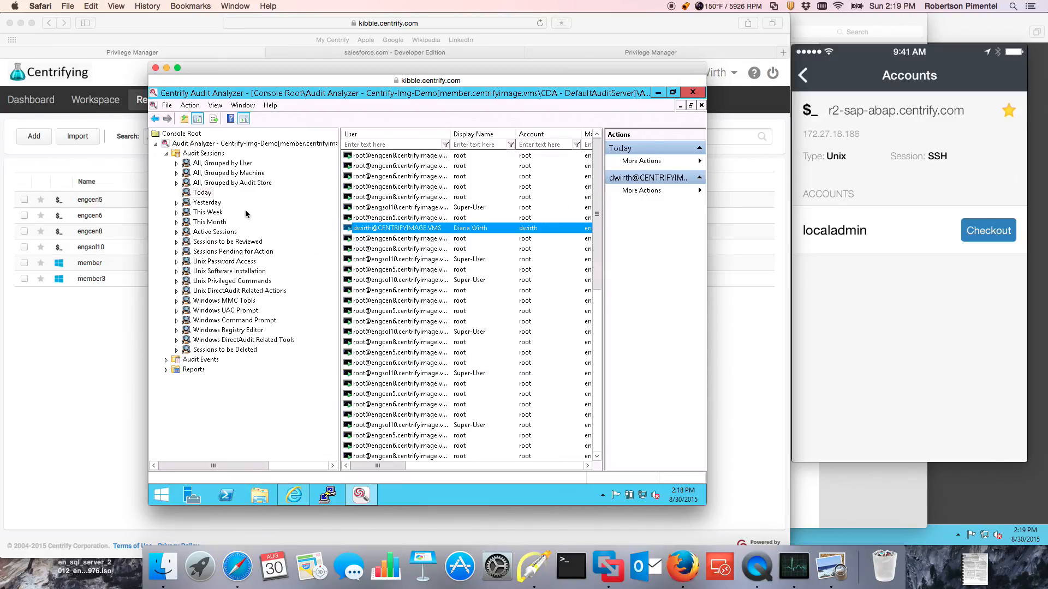
pyautogui.click(230, 172)
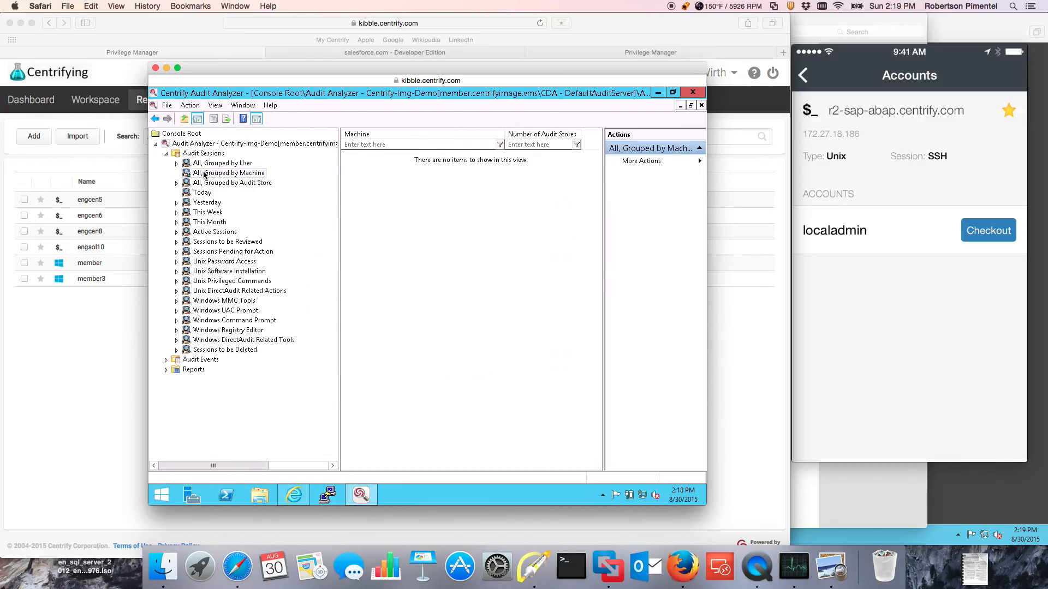
pyautogui.click(231, 172)
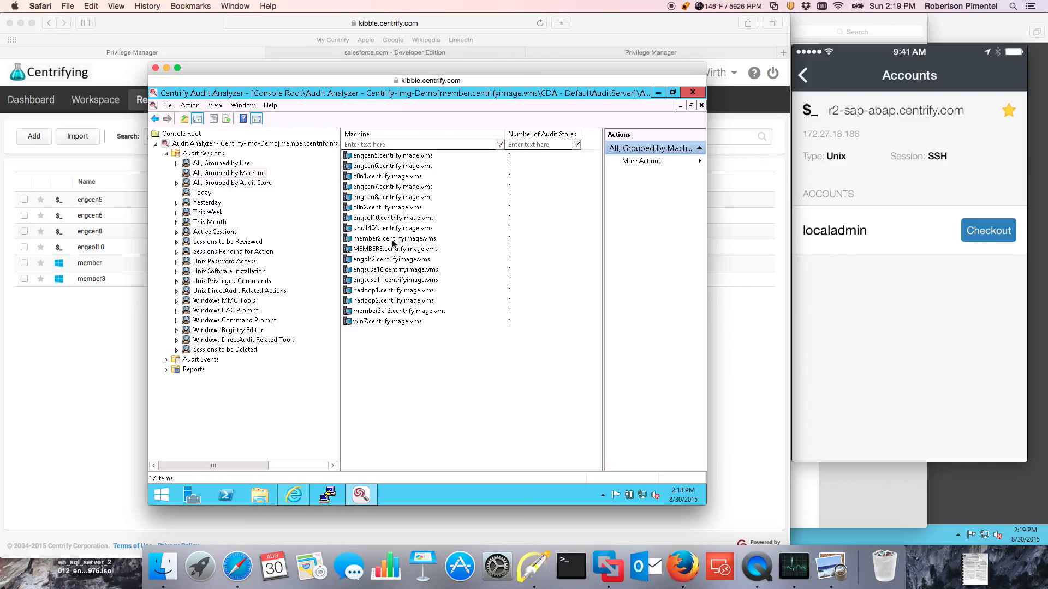
pyautogui.click(395, 249)
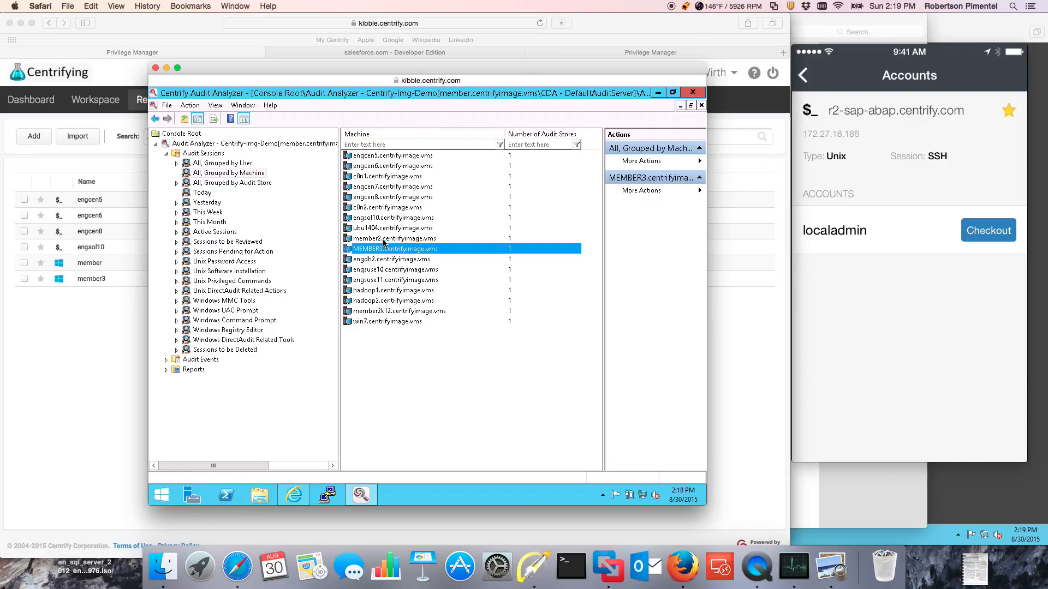
pyautogui.doubleClick(395, 247)
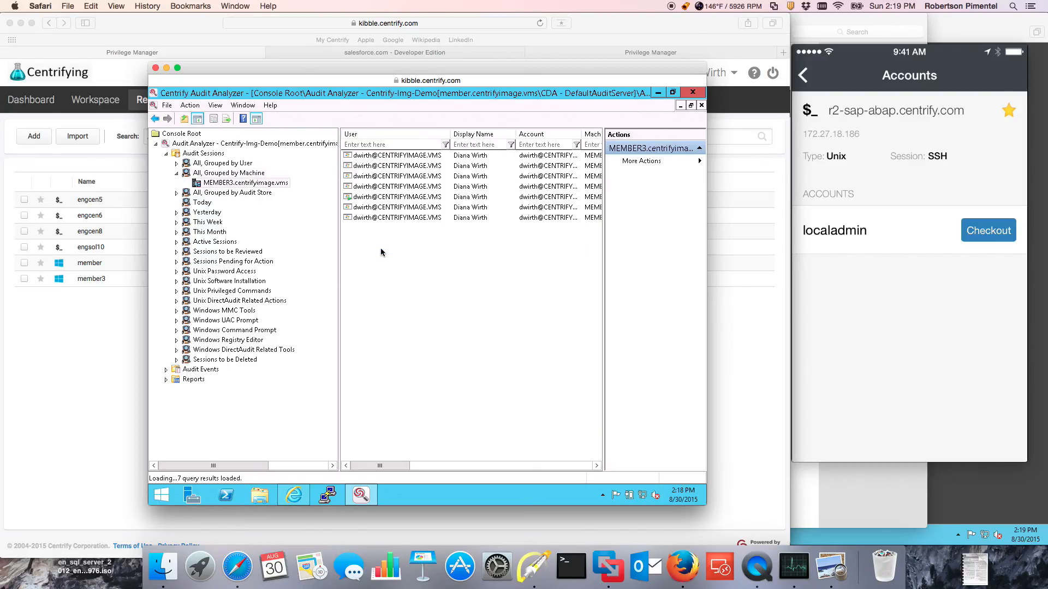
# Replay a MEMBER3 Windows session from the first entry of its indexed event list.
pyautogui.rightClick(394, 196)
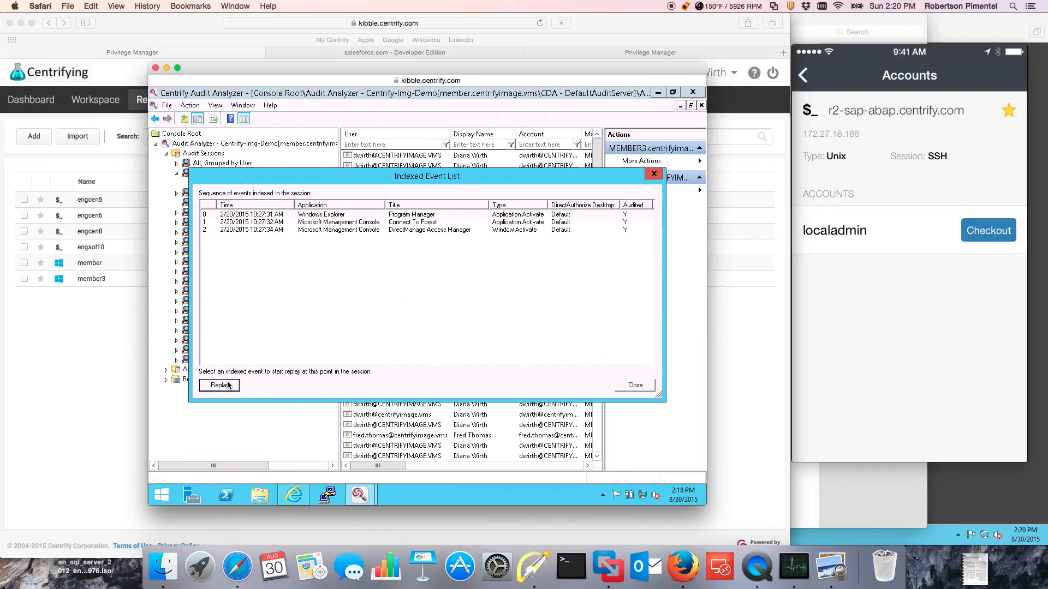
pyautogui.click(220, 385)
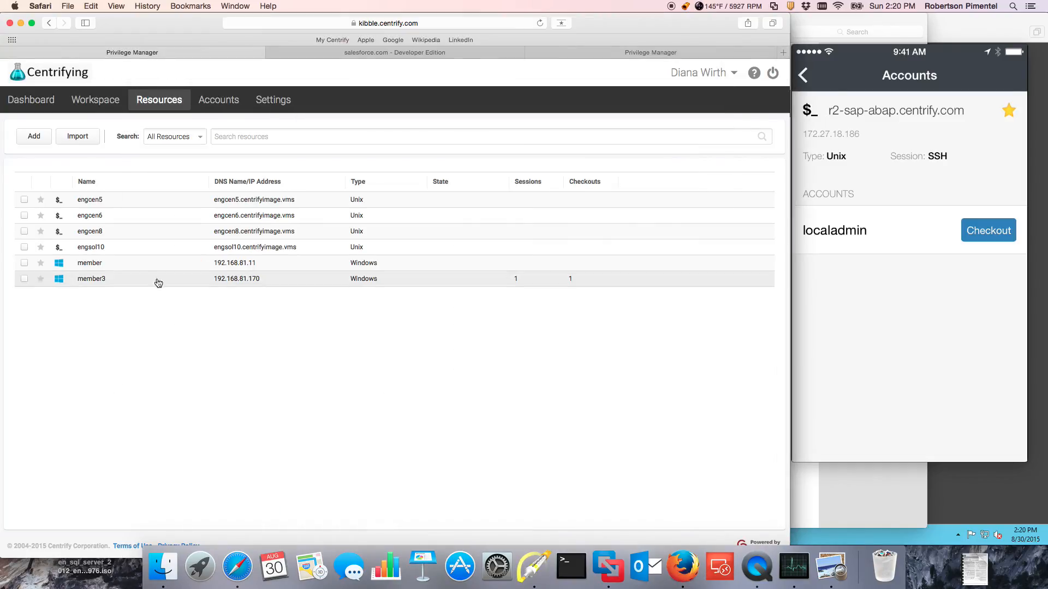
# Show the dashboard with six resources, member3's active session and its administrator checkout.
pyautogui.click(30, 99)
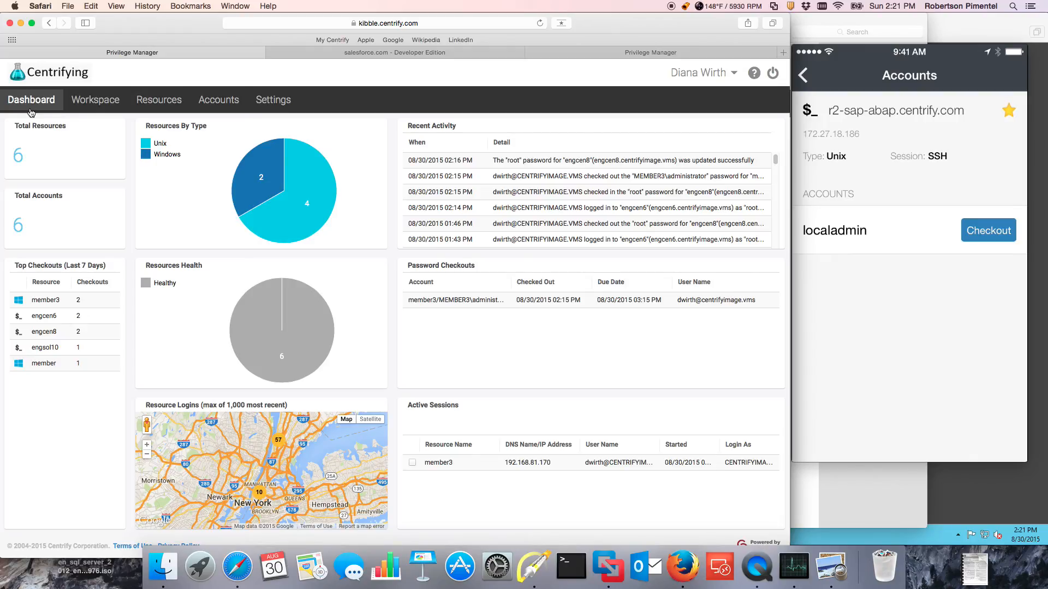
pyautogui.moveTo(671, 29)
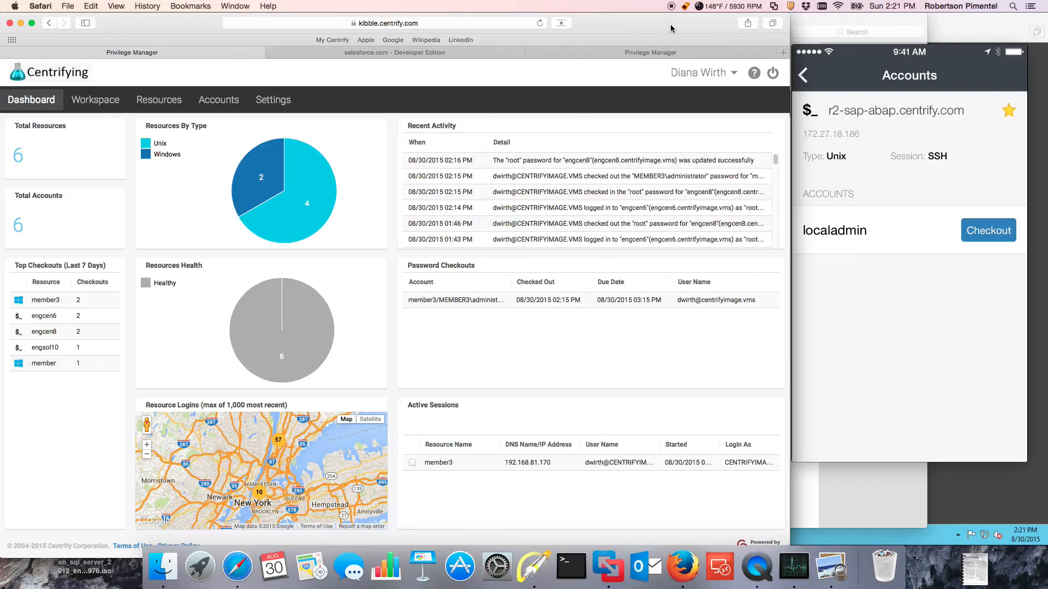